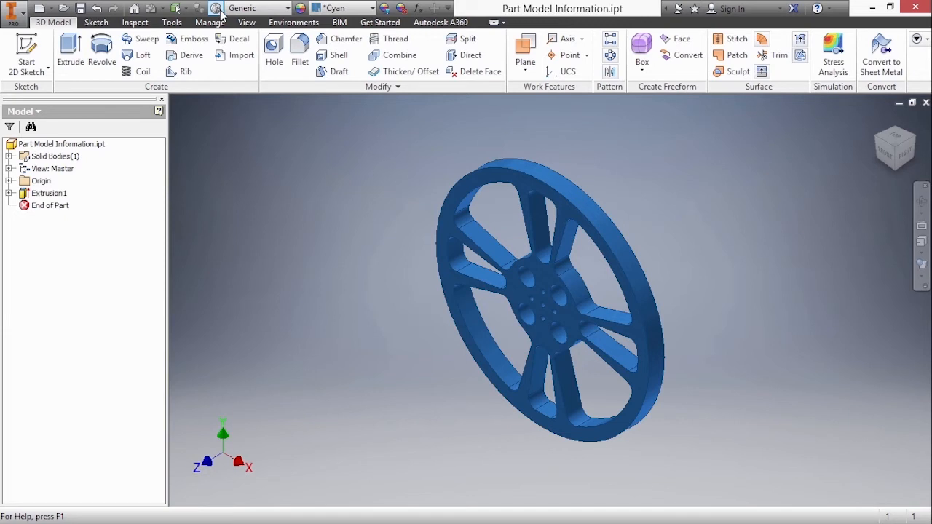
Assign Gold as the wheel's material from the Material list.
{"action": "left_click", "coordinate": [288, 9]}
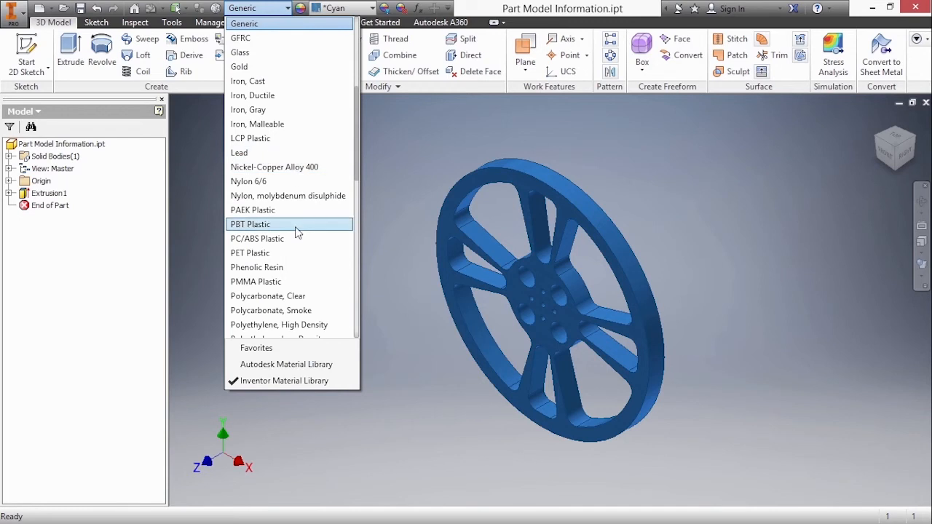
{"action": "mouse_move", "coordinate": [288, 153]}
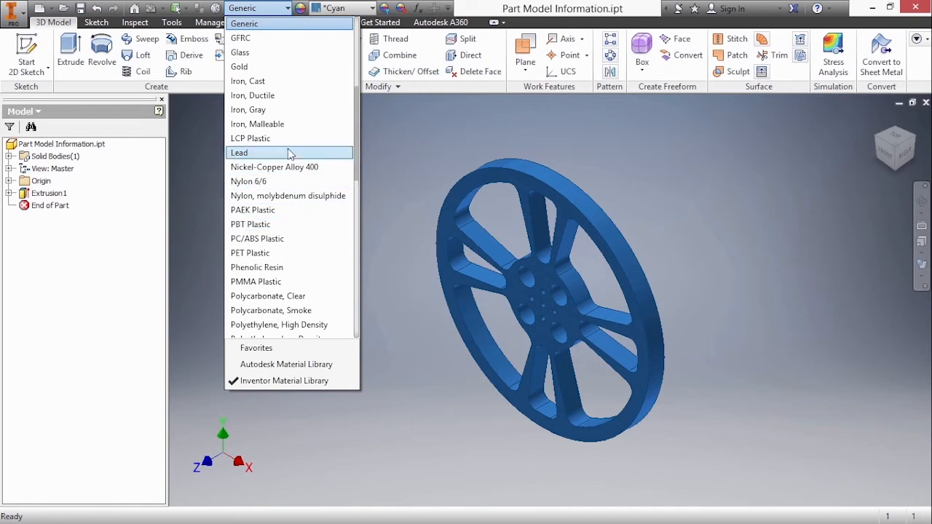
{"action": "left_click", "coordinate": [239, 67]}
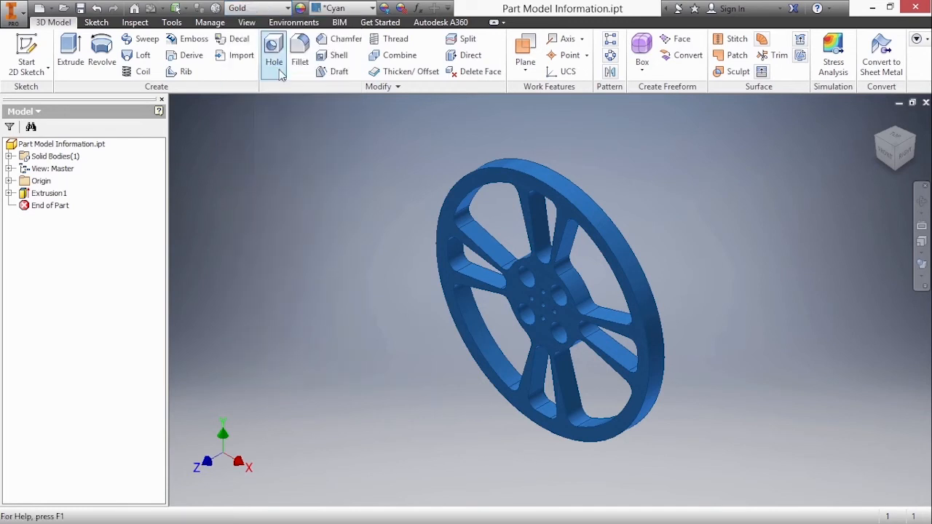
{"action": "mouse_move", "coordinate": [303, 250]}
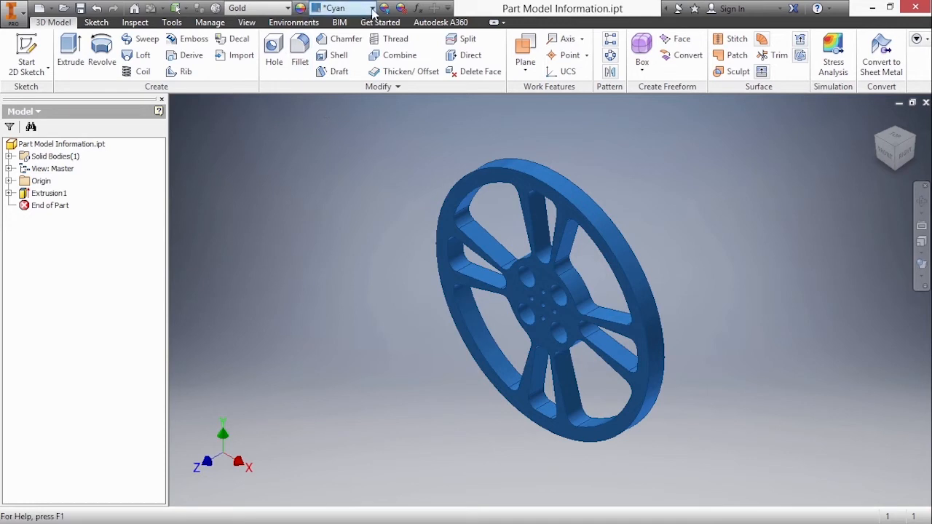
Browse the Appearance list for a replacement to the wheel's Cyan look.
{"action": "left_click", "coordinate": [373, 9]}
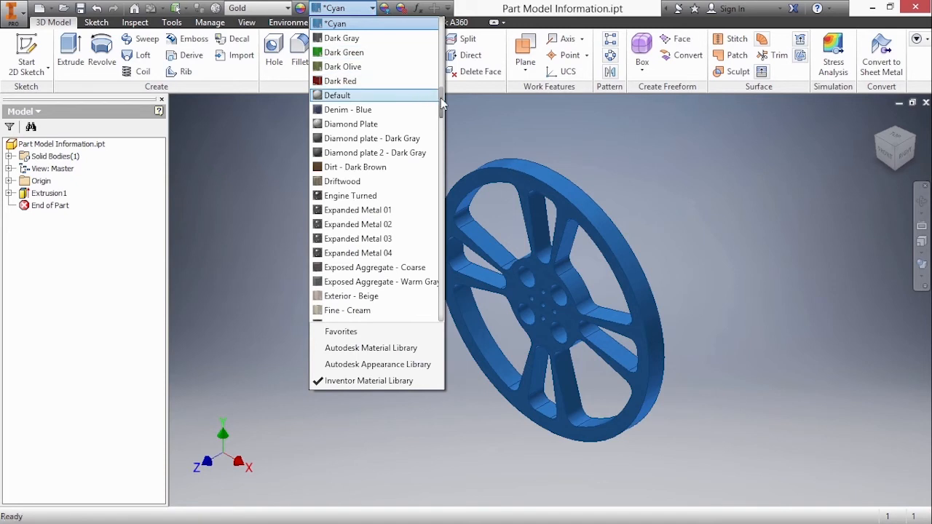
{"action": "scroll", "scroll_direction": "up", "scroll_amount": 3}
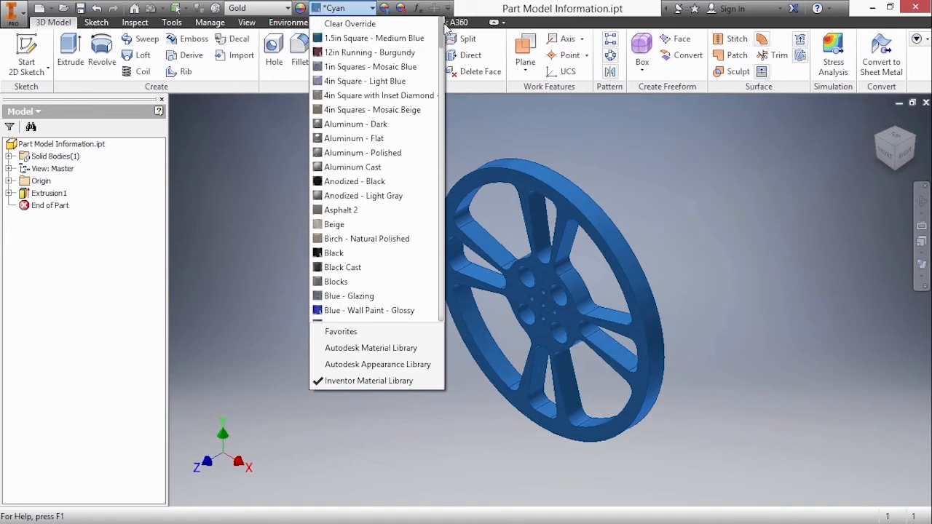
{"action": "mouse_move", "coordinate": [349, 23]}
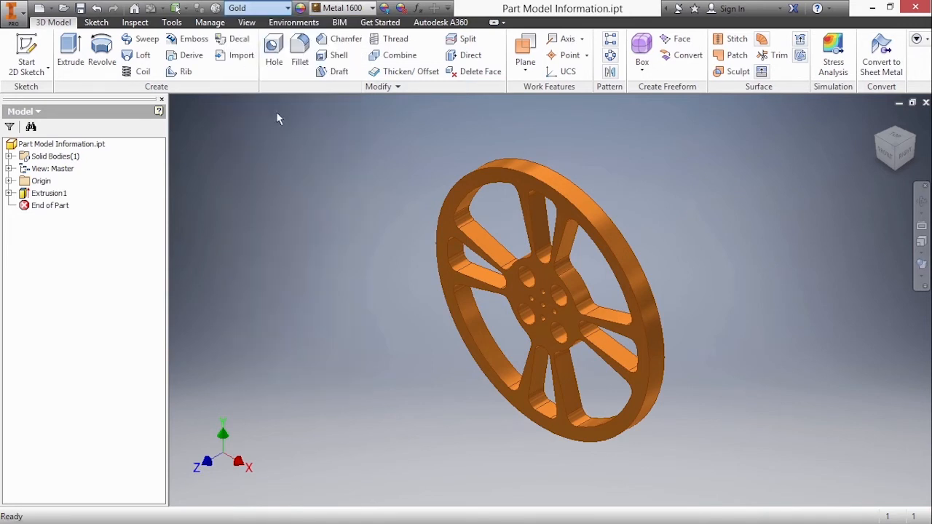
Try Lead and Bronze Cast, then settle on Copper as the wheel's material.
{"action": "left_click", "coordinate": [259, 8]}
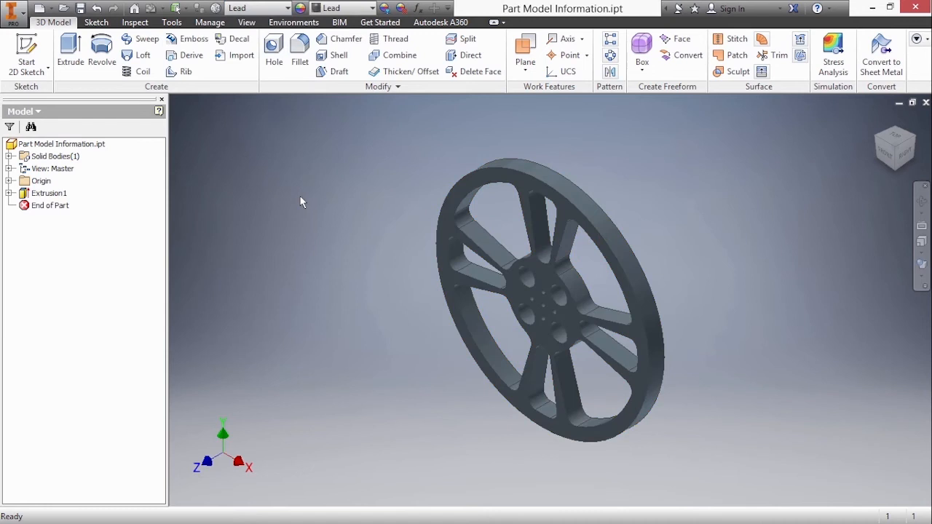
{"action": "left_click", "coordinate": [287, 9]}
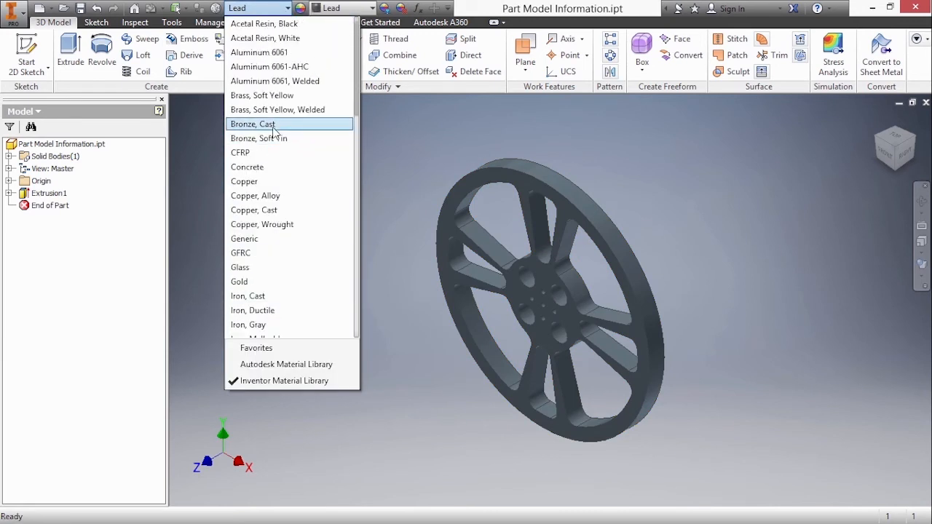
{"action": "left_click", "coordinate": [252, 124]}
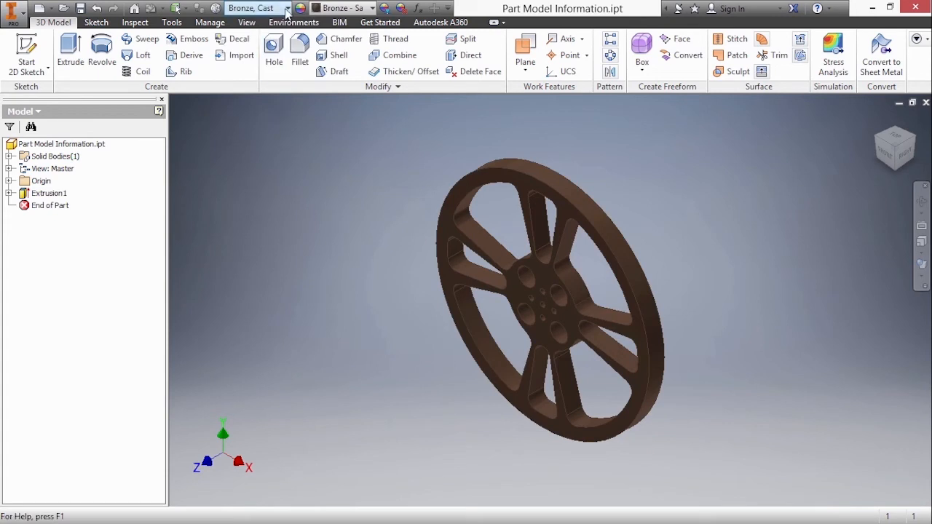
{"action": "left_click", "coordinate": [255, 8]}
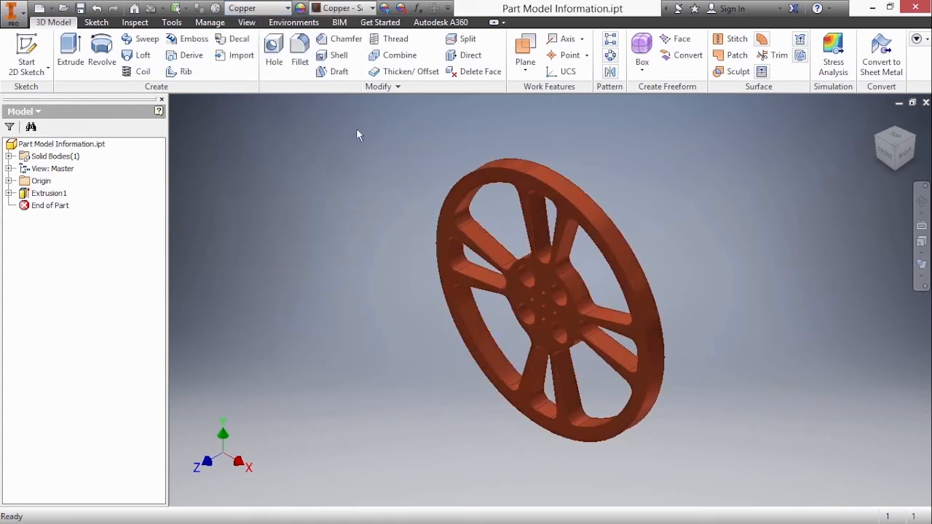
Override the wheel's appearance to Red.
{"action": "left_click", "coordinate": [371, 9]}
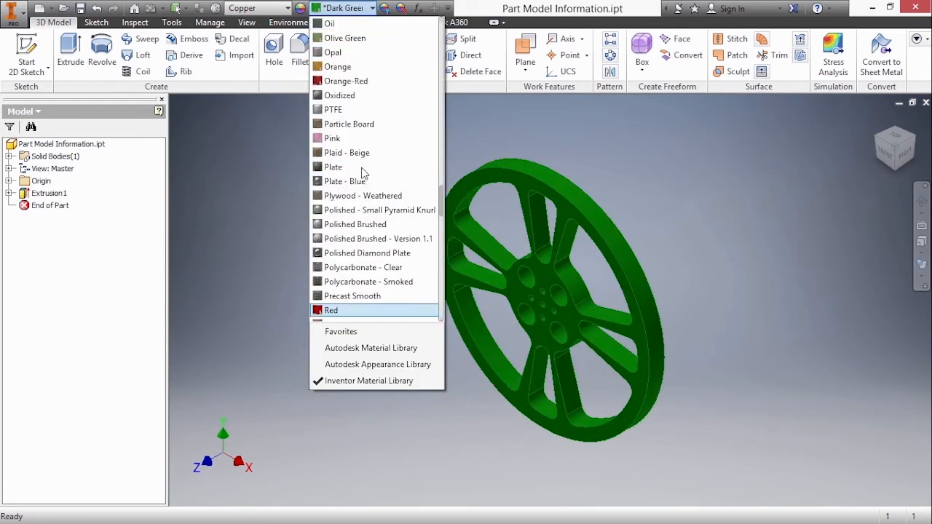
{"action": "mouse_move", "coordinate": [352, 296]}
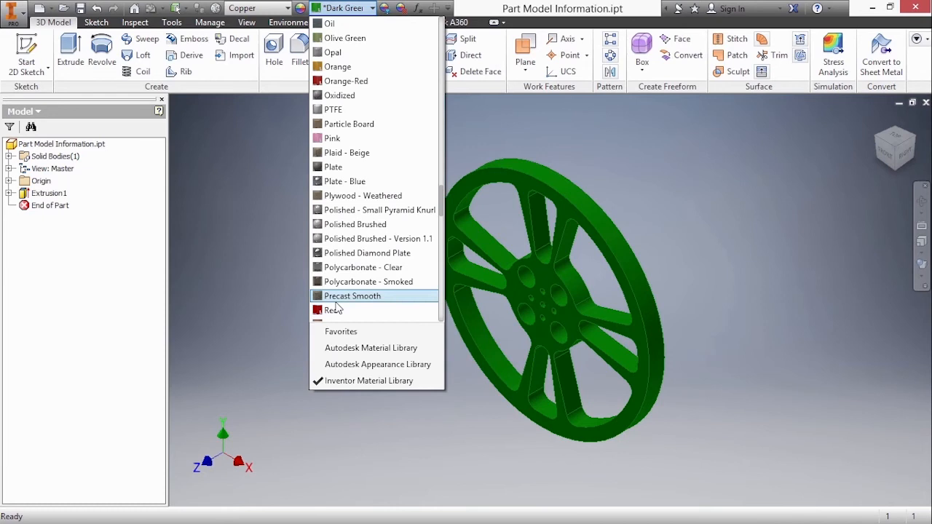
{"action": "left_click", "coordinate": [334, 310]}
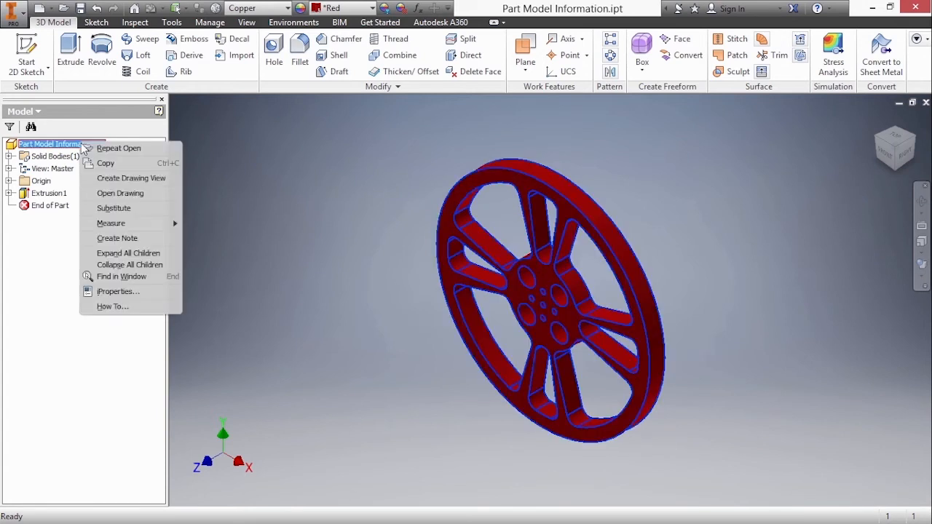
{"action": "mouse_move", "coordinate": [117, 291]}
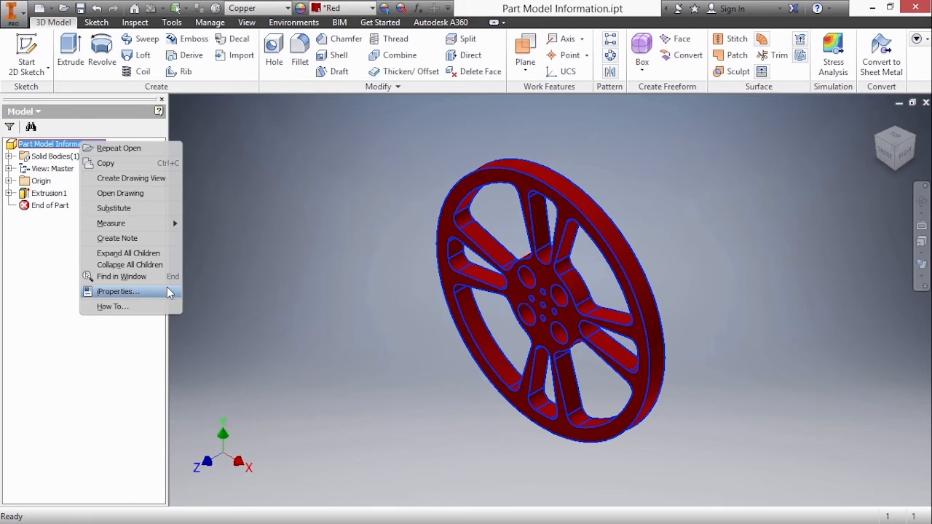
Bring up the part's iProperties showing its general file information.
{"action": "left_click", "coordinate": [118, 292]}
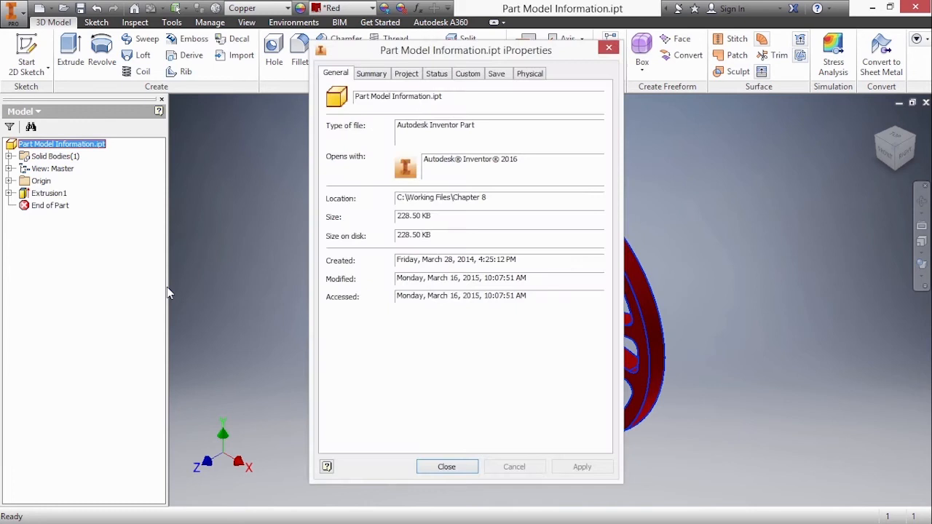
{"action": "mouse_move", "coordinate": [352, 90]}
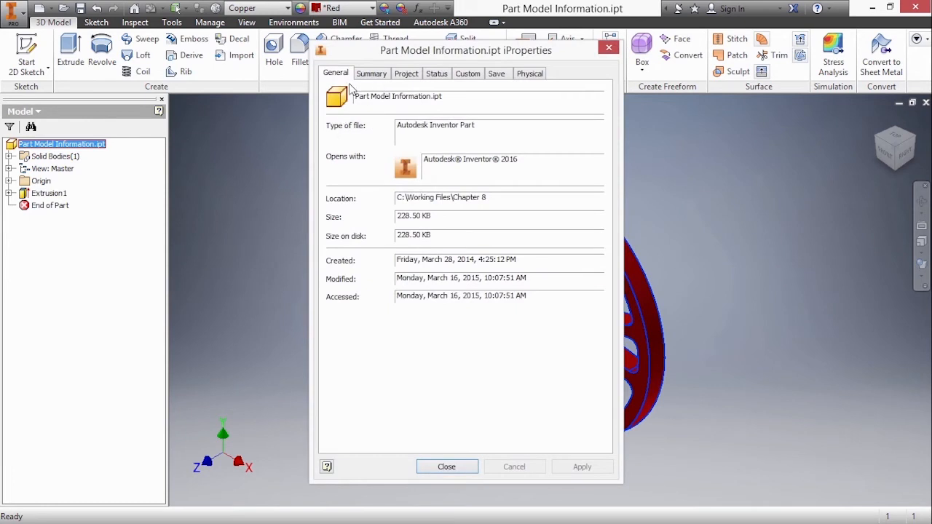
{"action": "mouse_move", "coordinate": [358, 212]}
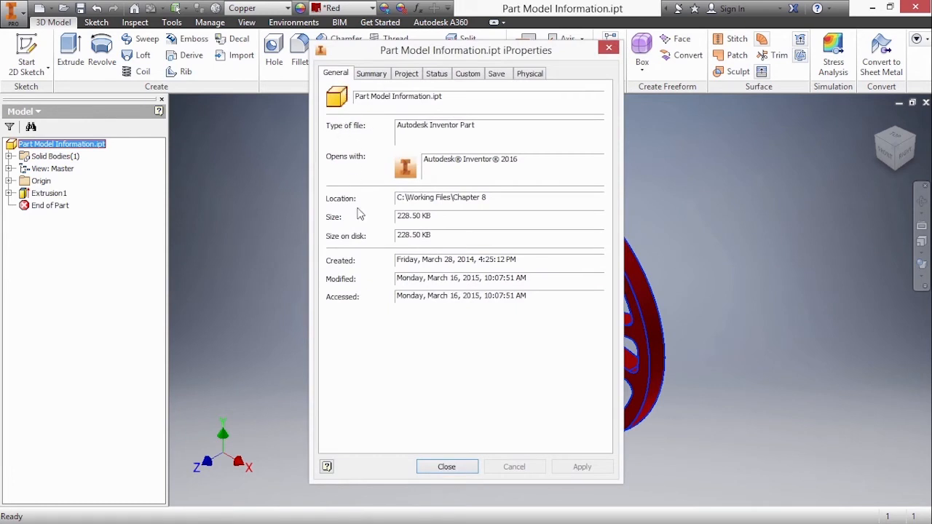
{"action": "mouse_move", "coordinate": [385, 143]}
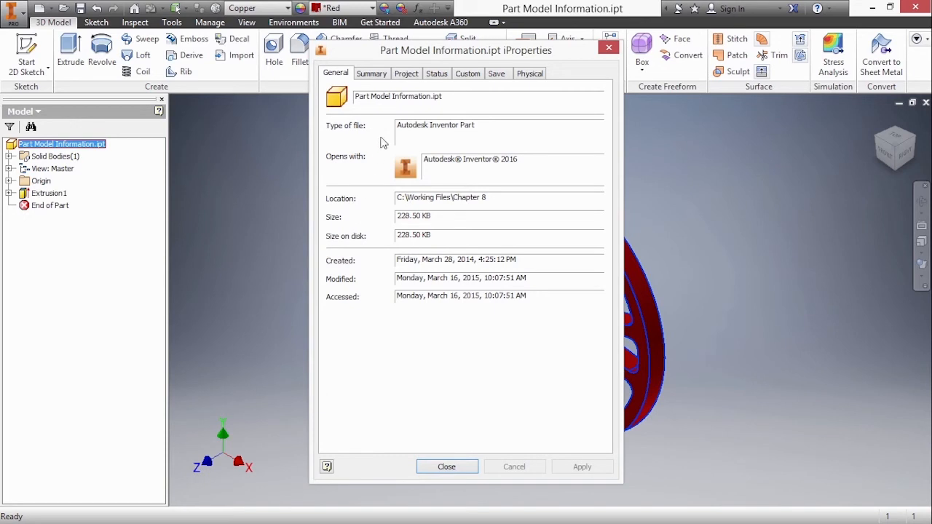
Review the part's Project details, then its Status and approval information.
{"action": "left_click", "coordinate": [406, 73]}
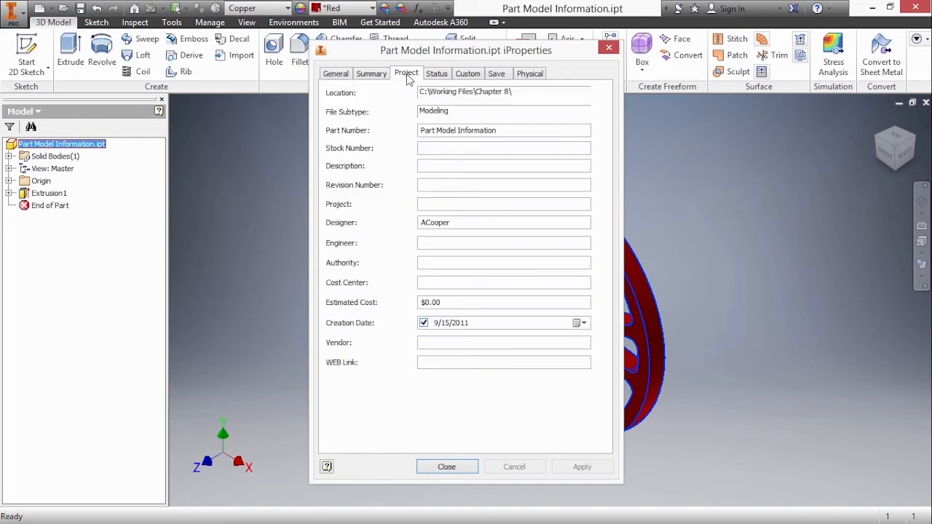
{"action": "mouse_move", "coordinate": [398, 241]}
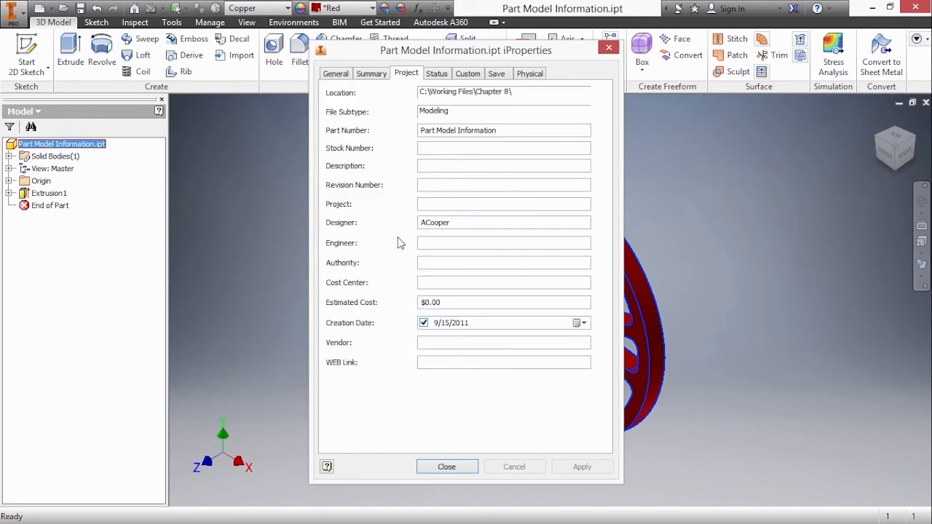
{"action": "mouse_move", "coordinate": [408, 290]}
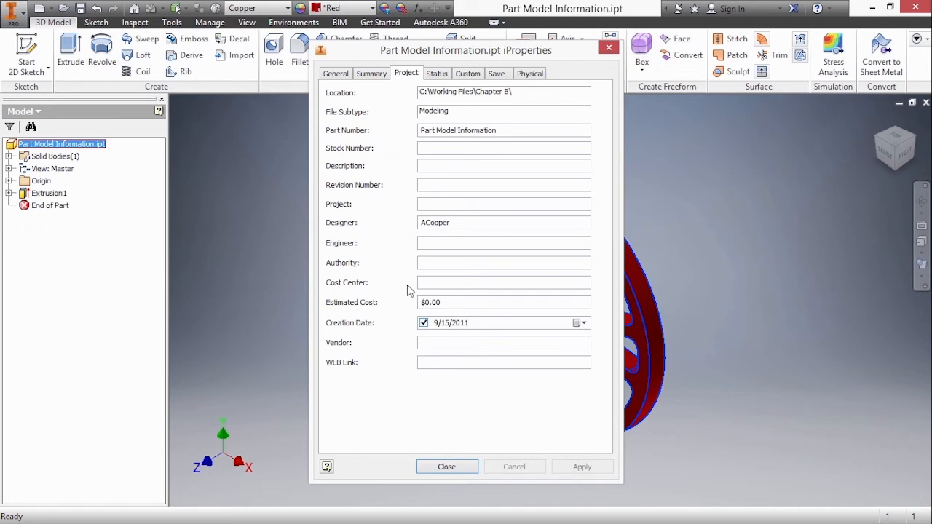
{"action": "left_click", "coordinate": [437, 73]}
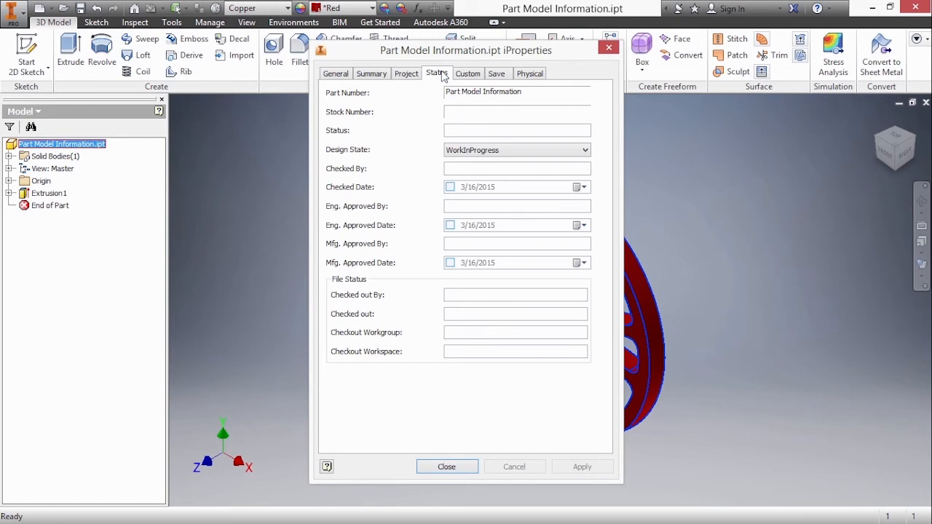
{"action": "mouse_move", "coordinate": [465, 79]}
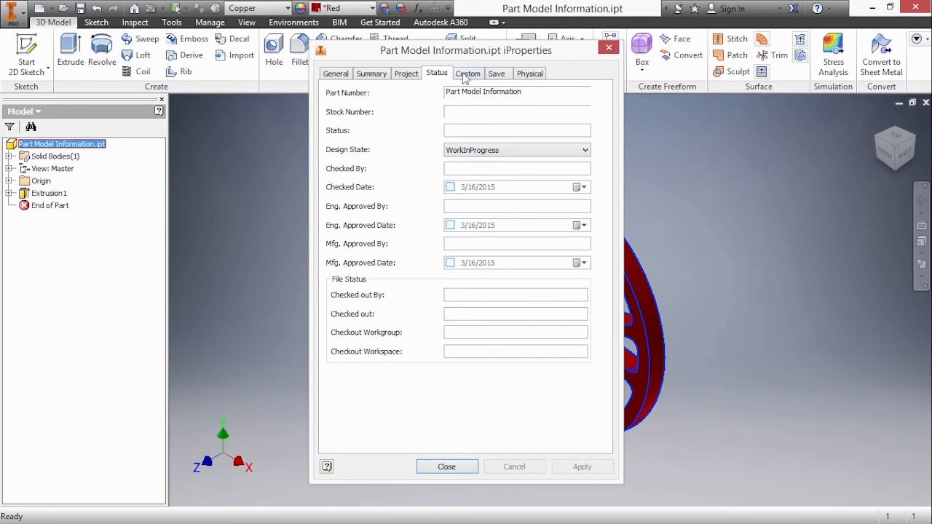
{"action": "mouse_move", "coordinate": [480, 80]}
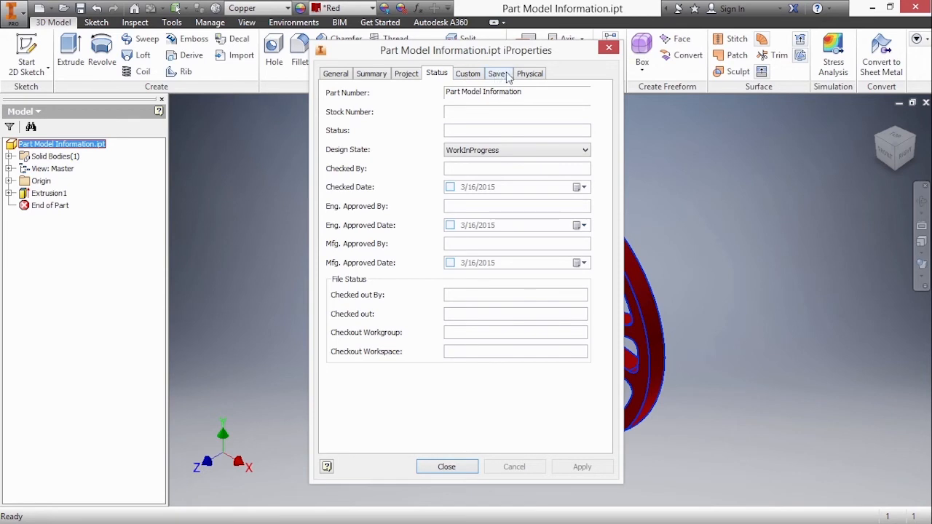
View Physical properties, compare Global, Center of Gravity and Principal inertia, then select the mass for override.
{"action": "left_click", "coordinate": [530, 73]}
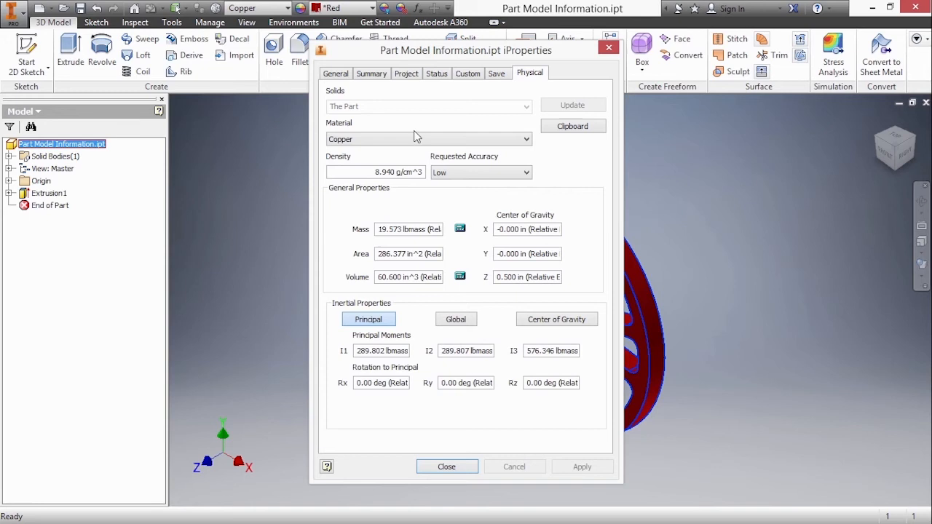
{"action": "mouse_move", "coordinate": [407, 210]}
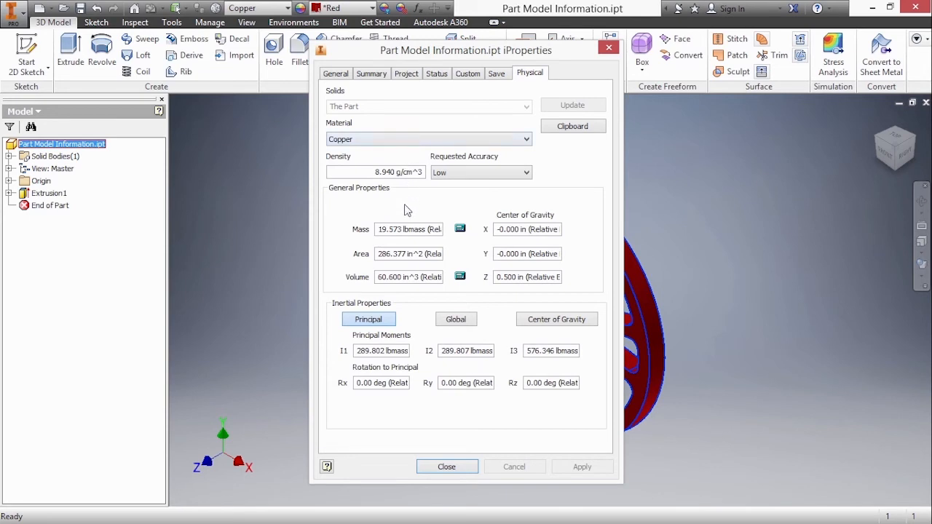
{"action": "mouse_move", "coordinate": [343, 254]}
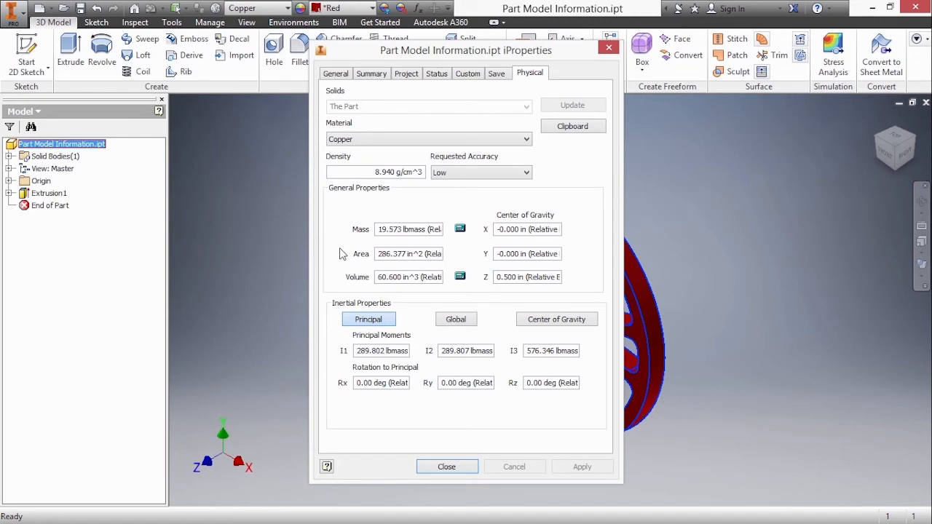
{"action": "left_click", "coordinate": [455, 319]}
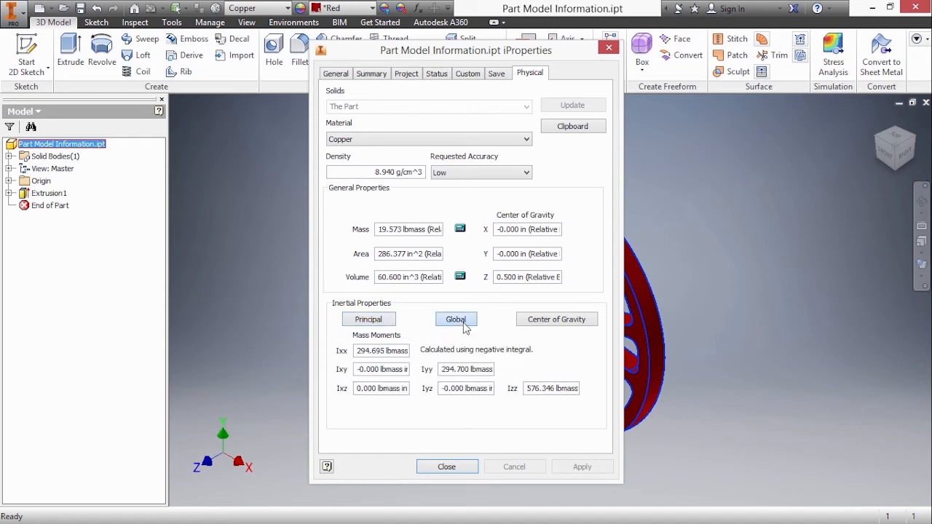
{"action": "left_click", "coordinate": [556, 319]}
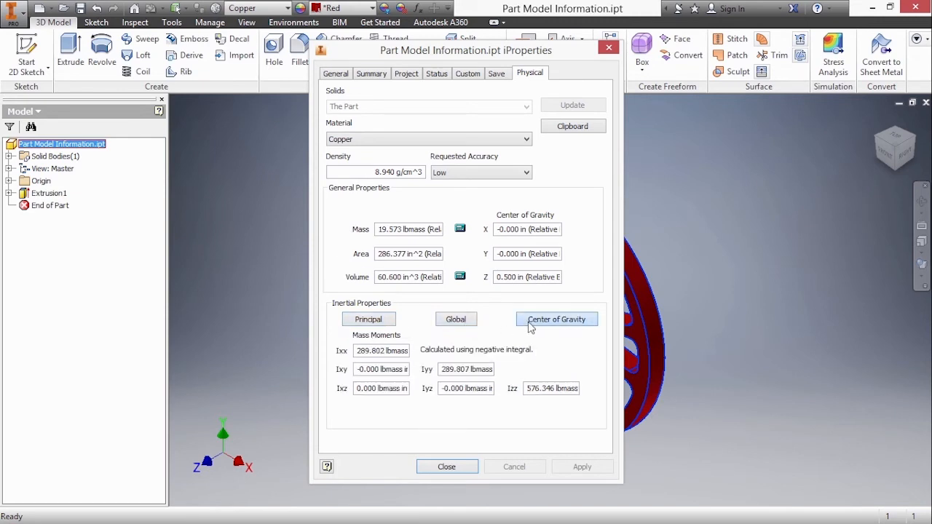
{"action": "left_click", "coordinate": [367, 318]}
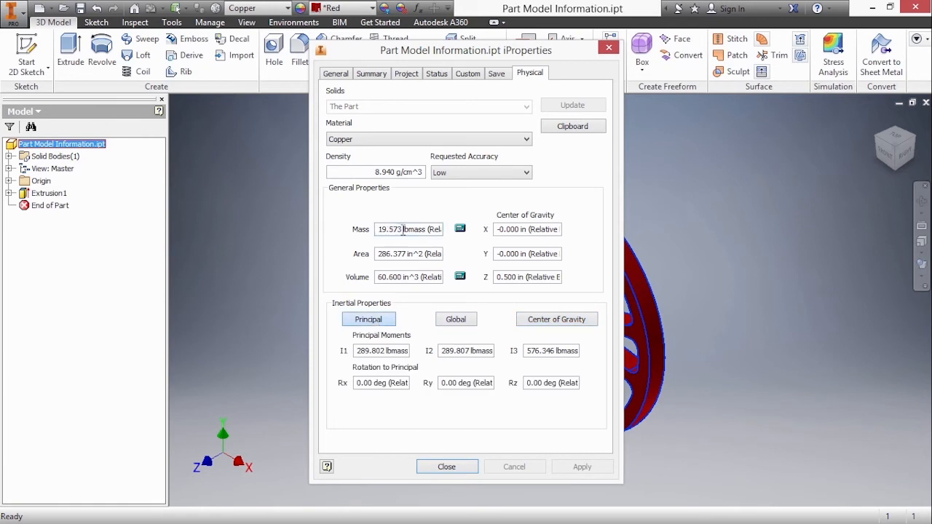
{"action": "double_click", "coordinate": [390, 229]}
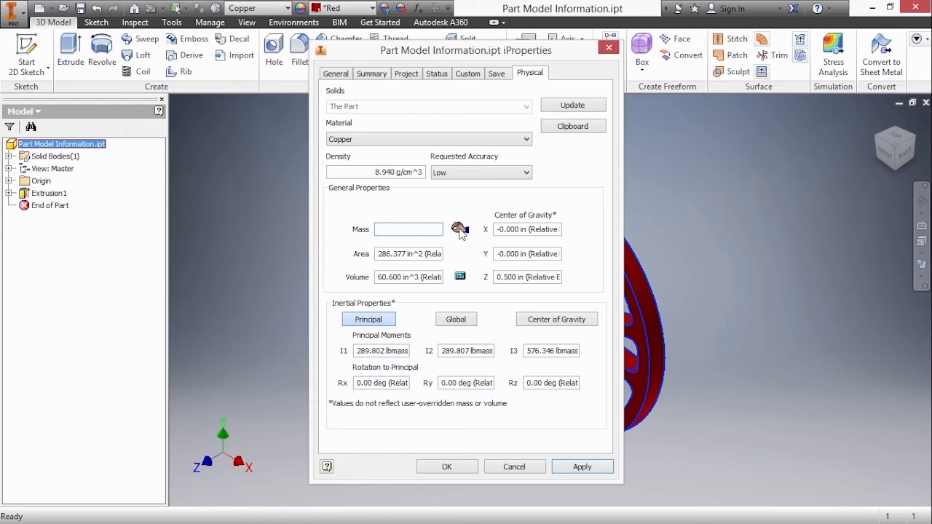
Restore the calculated mass, set the material to Gold and close iProperties.
{"action": "left_click", "coordinate": [572, 105]}
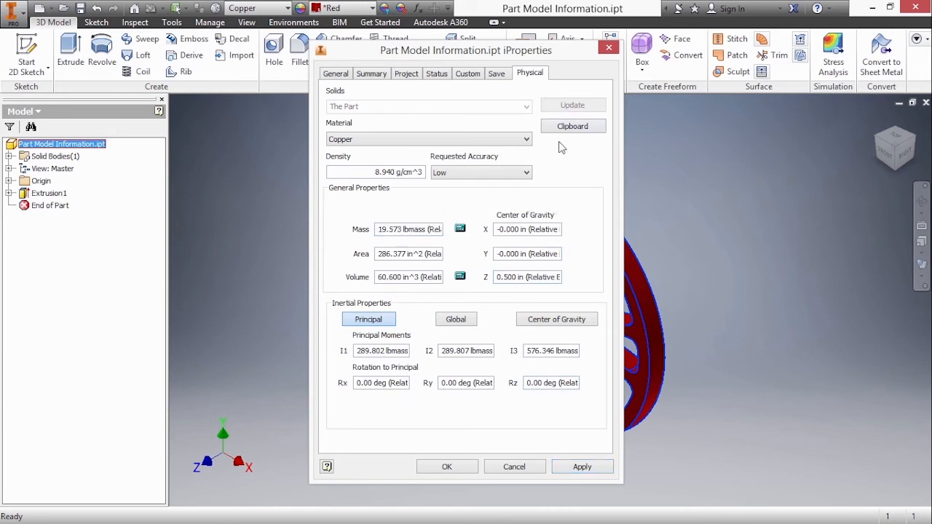
{"action": "mouse_move", "coordinate": [445, 150]}
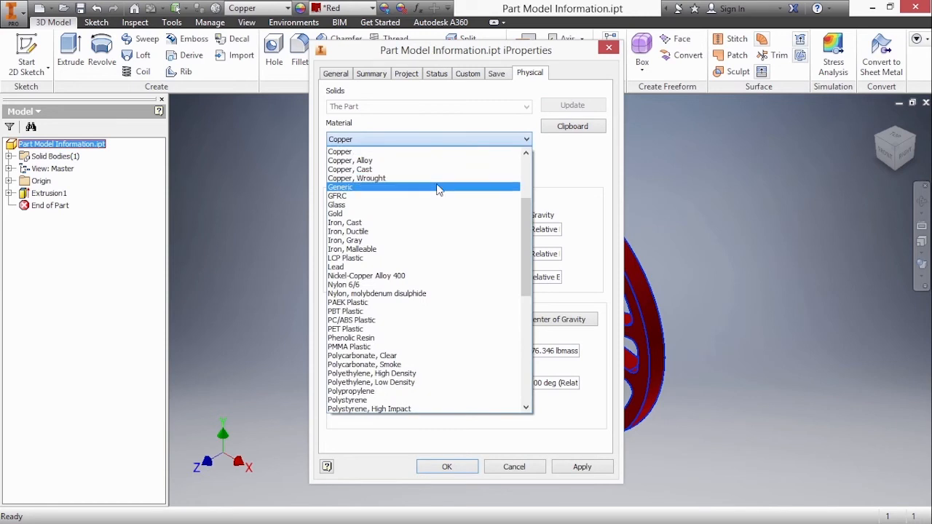
{"action": "left_click", "coordinate": [335, 213]}
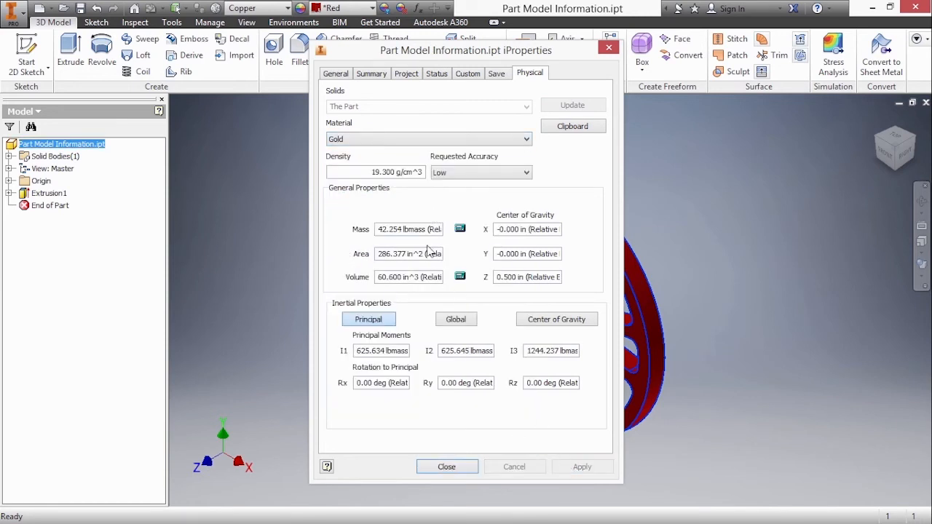
{"action": "mouse_move", "coordinate": [445, 466]}
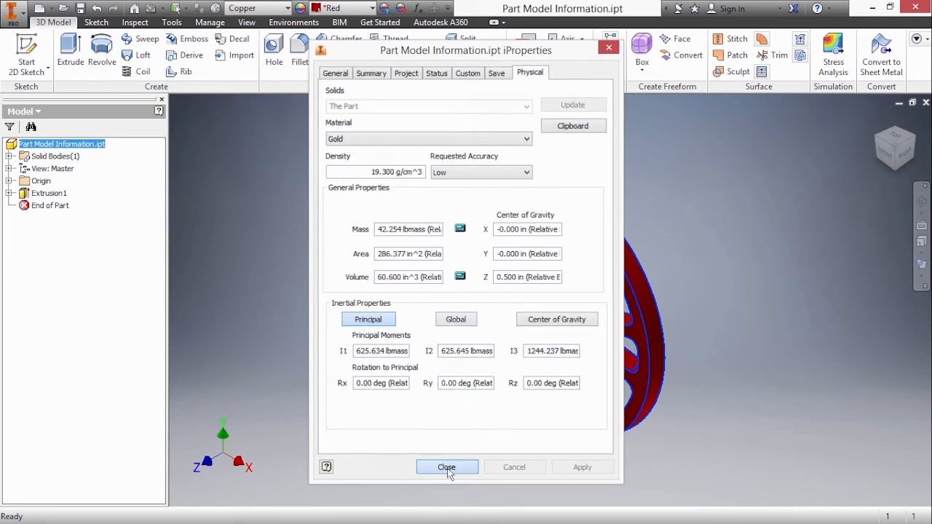
{"action": "left_click", "coordinate": [445, 466]}
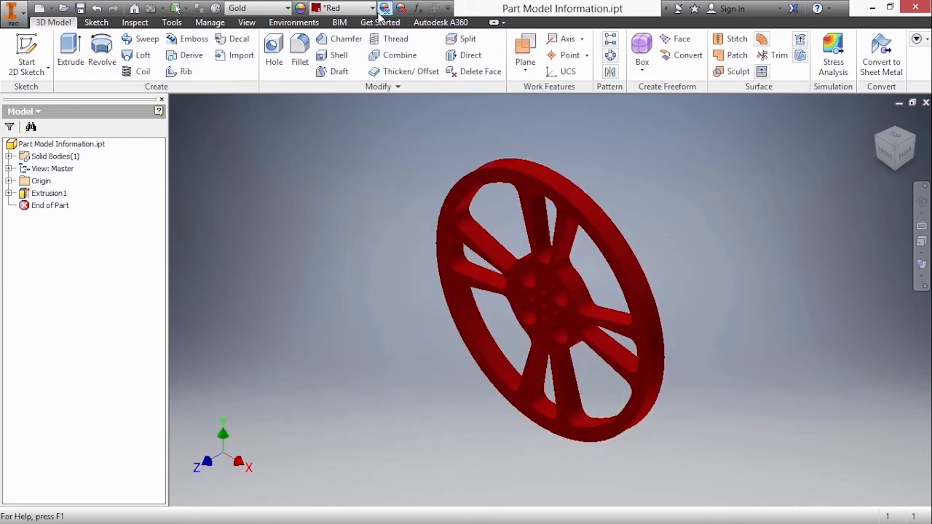
Pick a new appearance colour for the wheel from the Appearance list.
{"action": "left_click", "coordinate": [372, 9]}
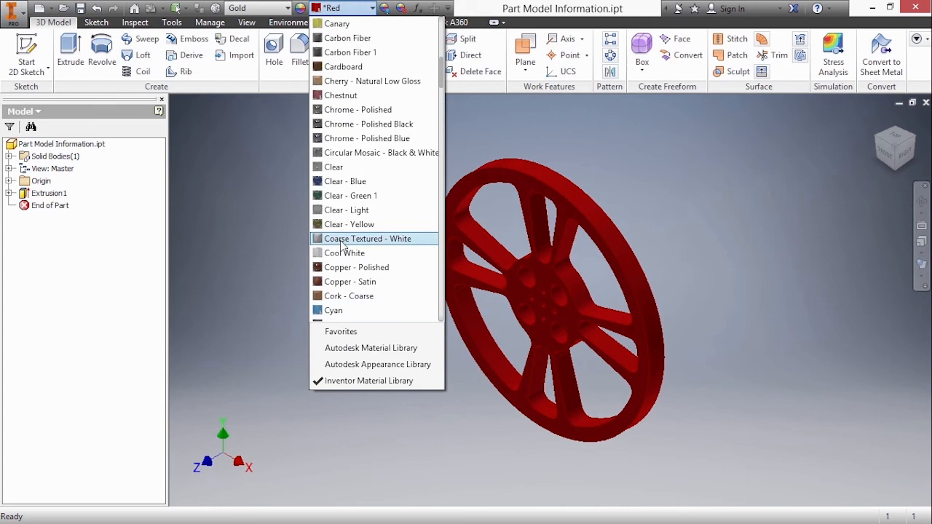
{"action": "left_click", "coordinate": [332, 310]}
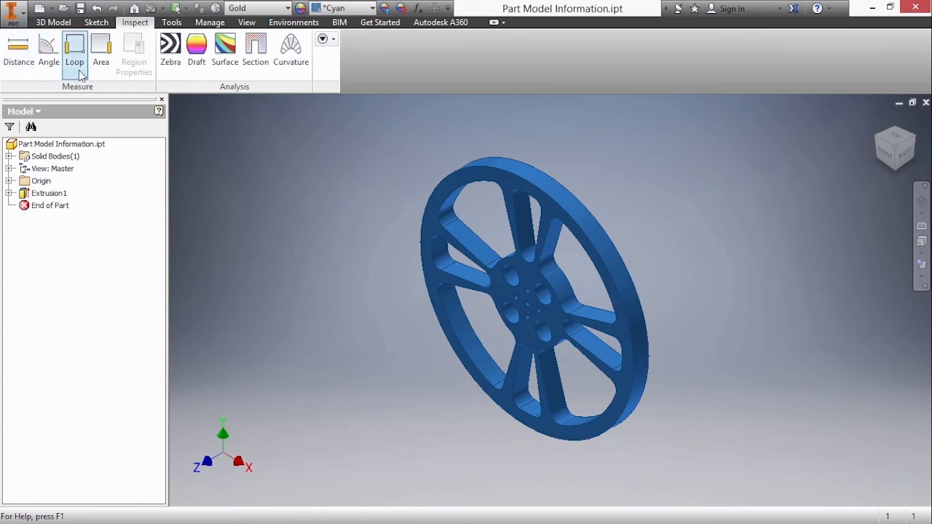
{"action": "mouse_move", "coordinate": [128, 80]}
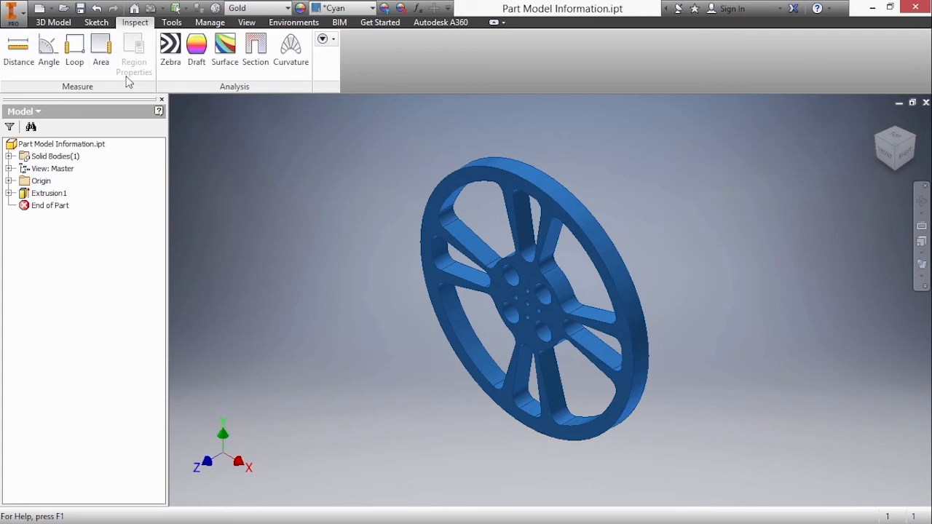
{"action": "mouse_move", "coordinate": [303, 204]}
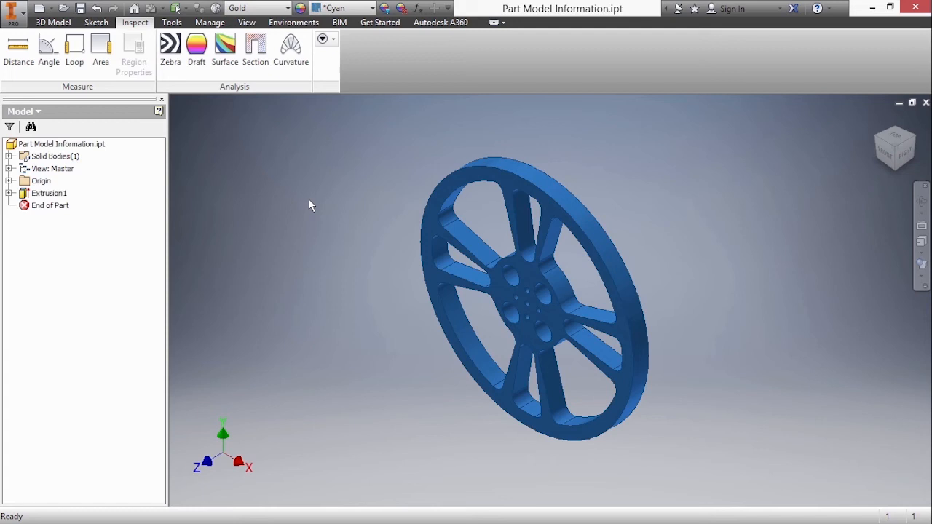
Bring up the marking menu over the wheel to start the Measure command.
{"action": "right_click", "coordinate": [308, 206]}
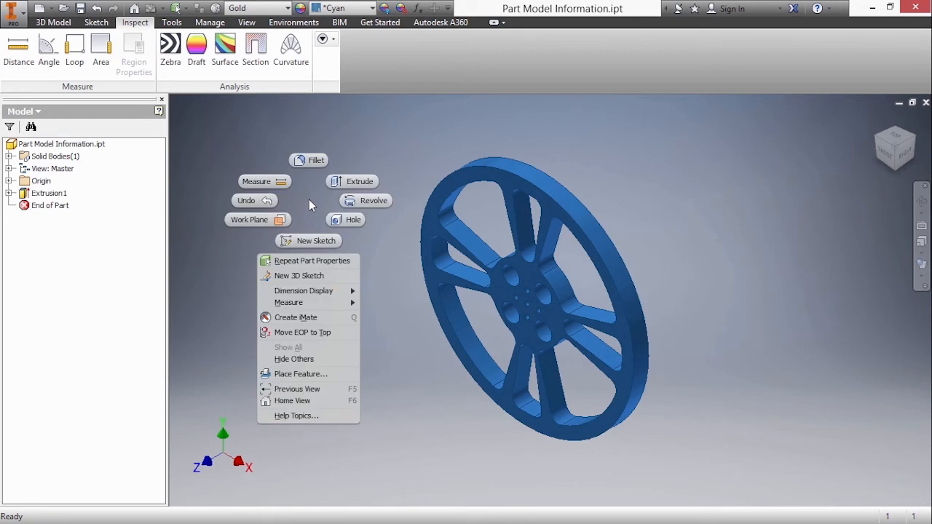
{"action": "mouse_move", "coordinate": [262, 181]}
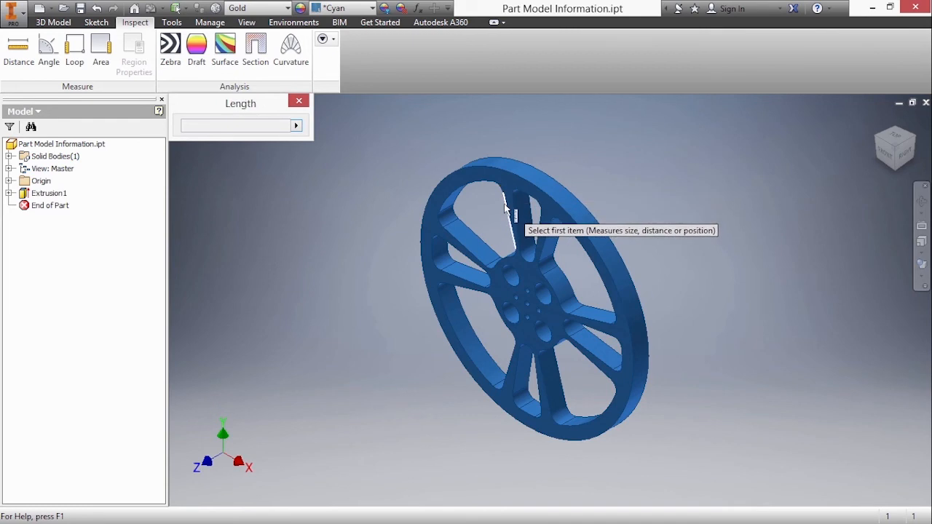
Measure the wheel rim's circular edge via Select Other, reading 43.982 in.
{"action": "left_click", "coordinate": [18, 51]}
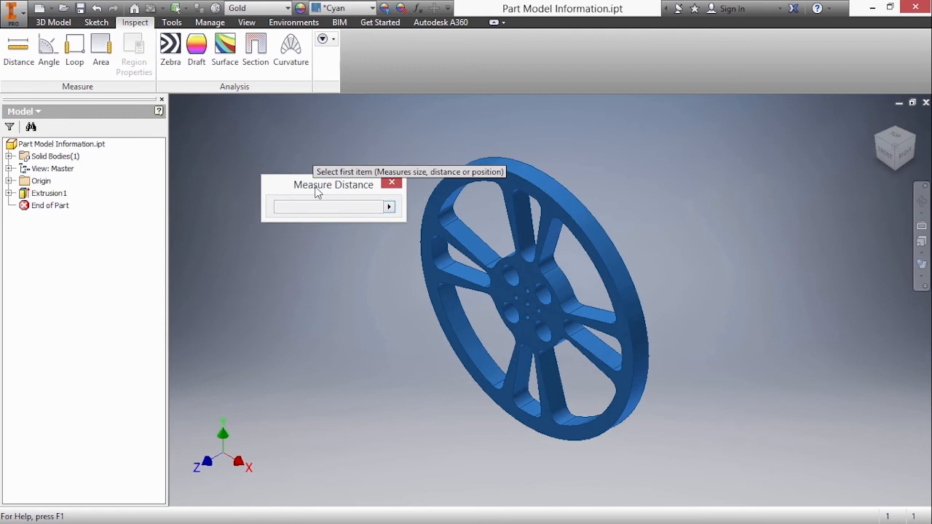
{"action": "mouse_move", "coordinate": [498, 217]}
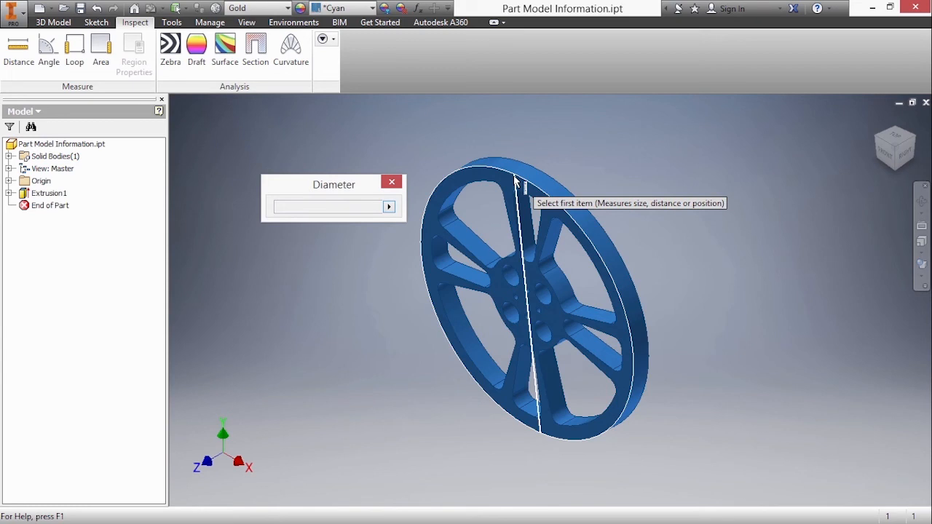
{"action": "left_click", "coordinate": [517, 181]}
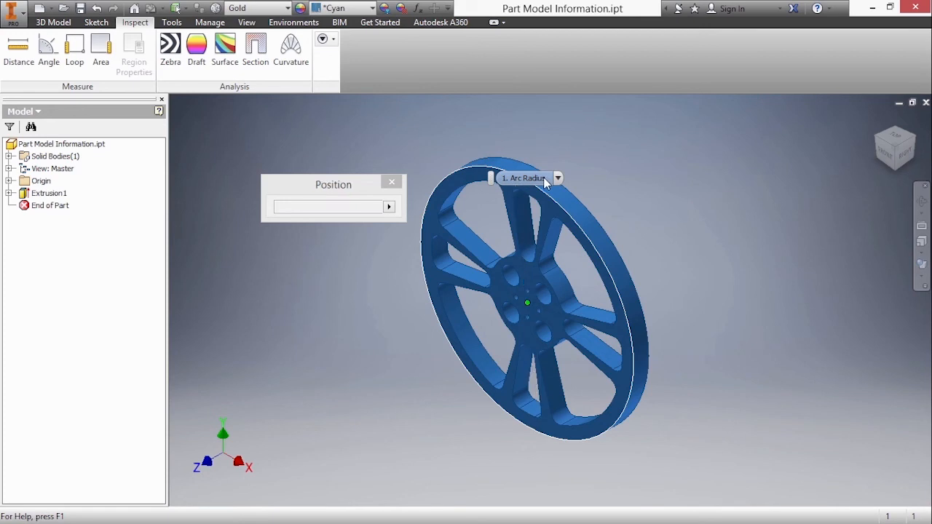
{"action": "left_click", "coordinate": [556, 177]}
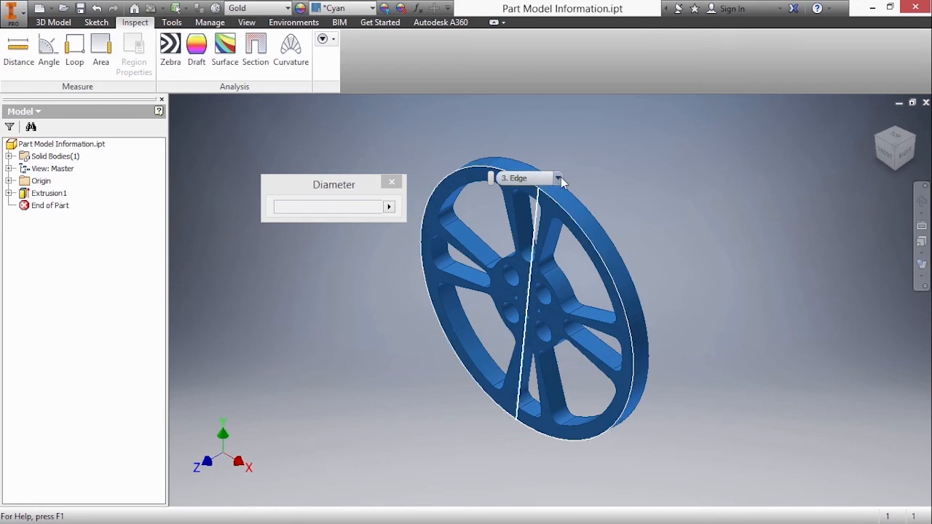
{"action": "left_click", "coordinate": [558, 177]}
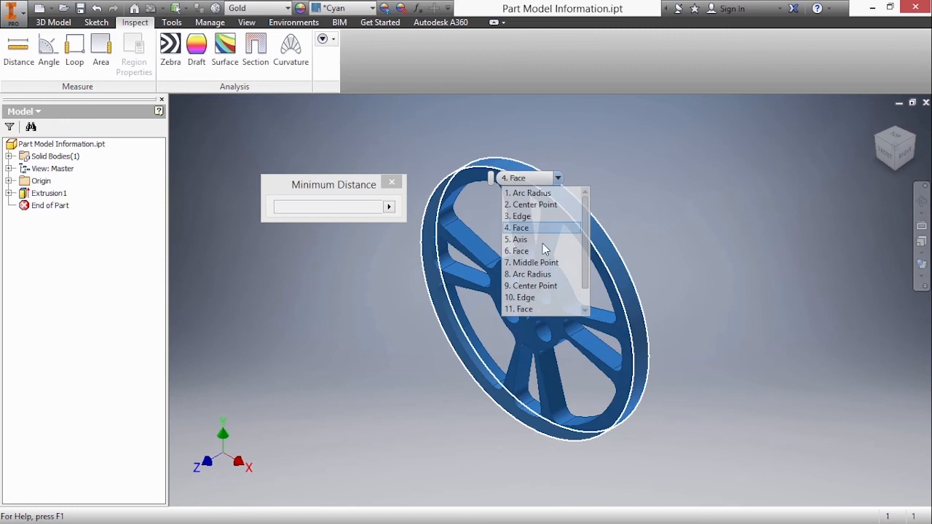
{"action": "left_click", "coordinate": [521, 215]}
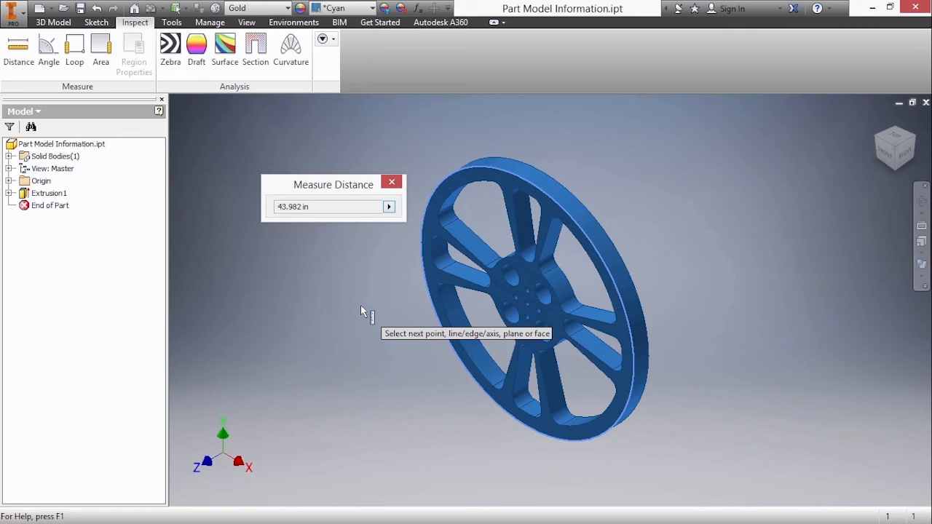
{"action": "mouse_move", "coordinate": [382, 261]}
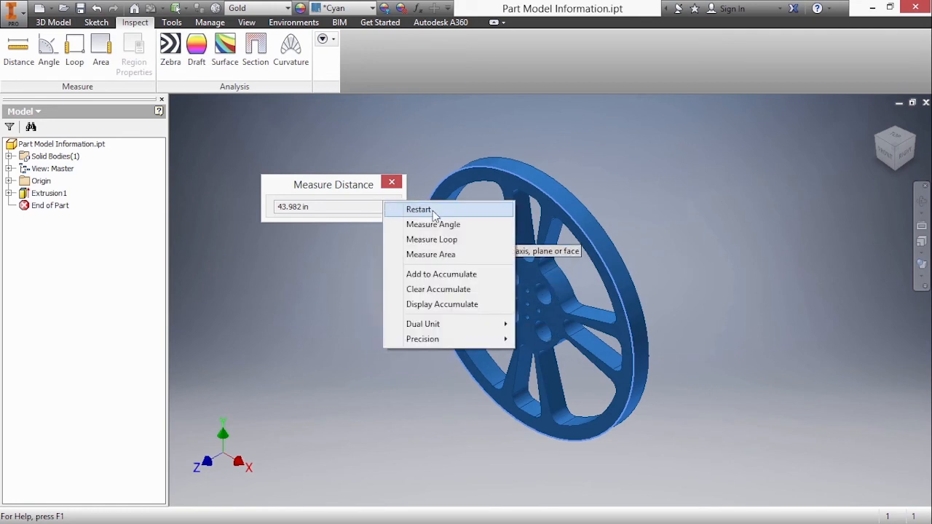
Measure an 18 deg spoke angle, then a spoke-opening loop of 7.786 in.
{"action": "left_click", "coordinate": [433, 224]}
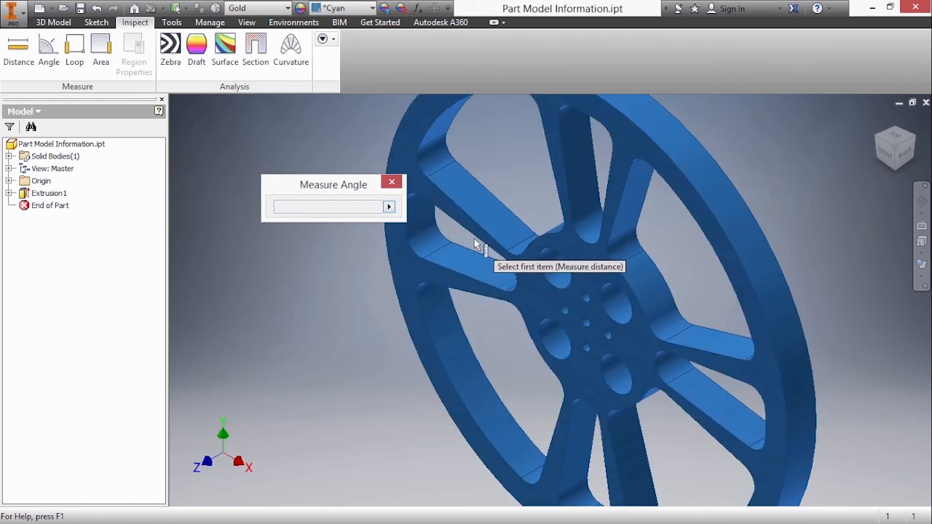
{"action": "left_click", "coordinate": [458, 265]}
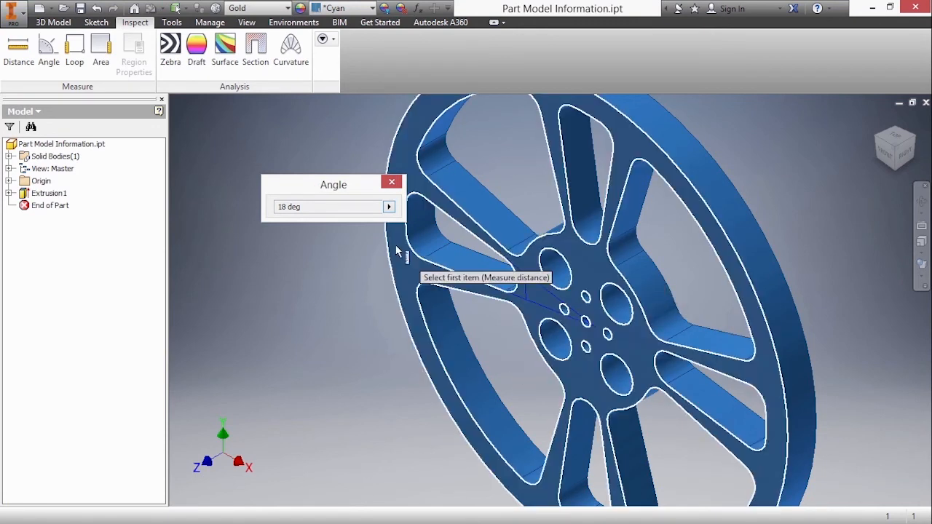
{"action": "left_click", "coordinate": [75, 46]}
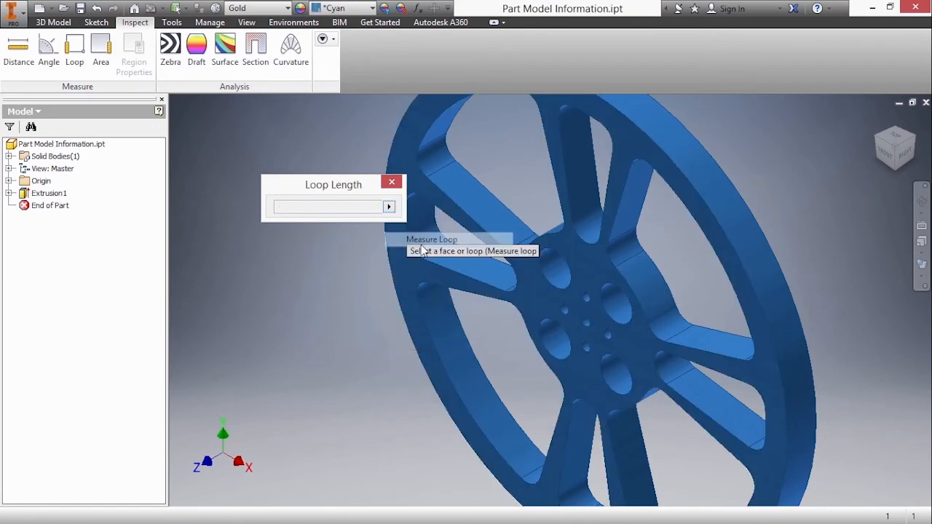
{"action": "mouse_move", "coordinate": [448, 182]}
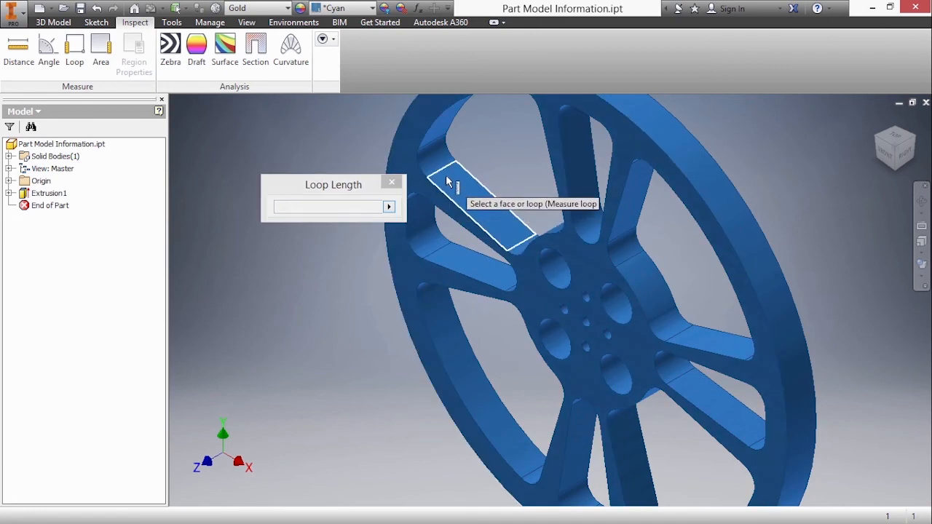
{"action": "left_click", "coordinate": [480, 211]}
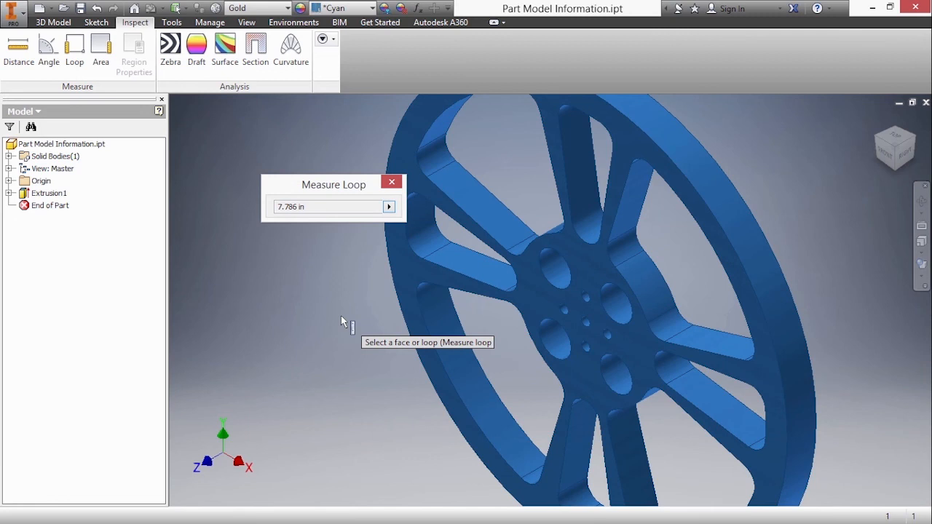
{"action": "mouse_move", "coordinate": [377, 213]}
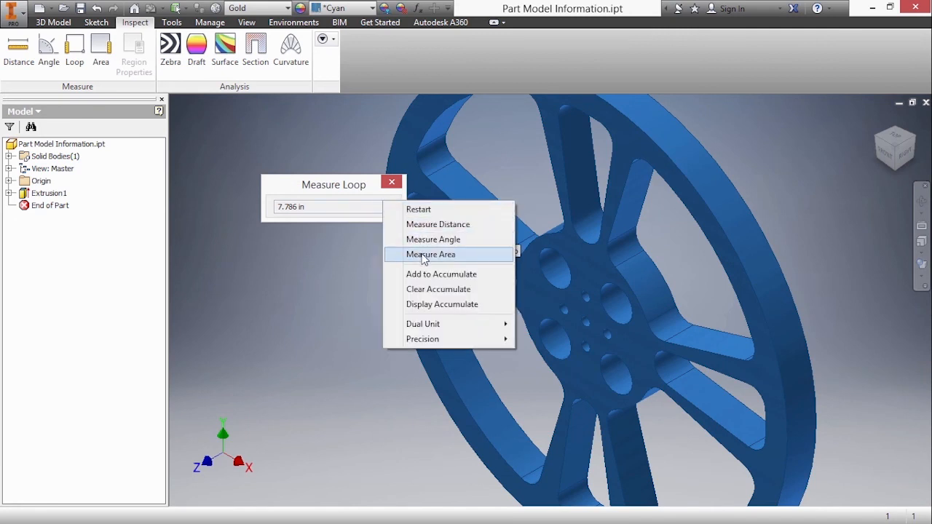
Measure the wheel's front face area (60.6 in^2) and move the readout aside.
{"action": "left_click", "coordinate": [431, 253]}
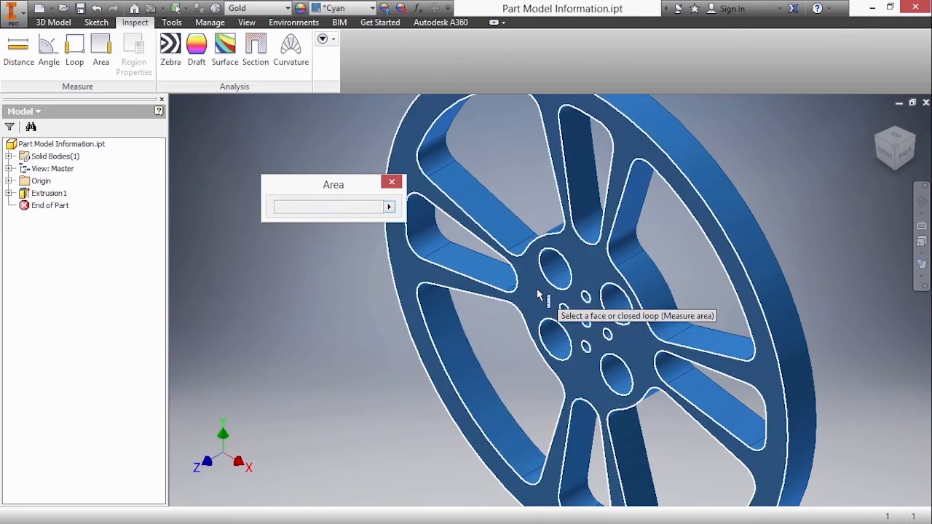
{"action": "left_click", "coordinate": [542, 299]}
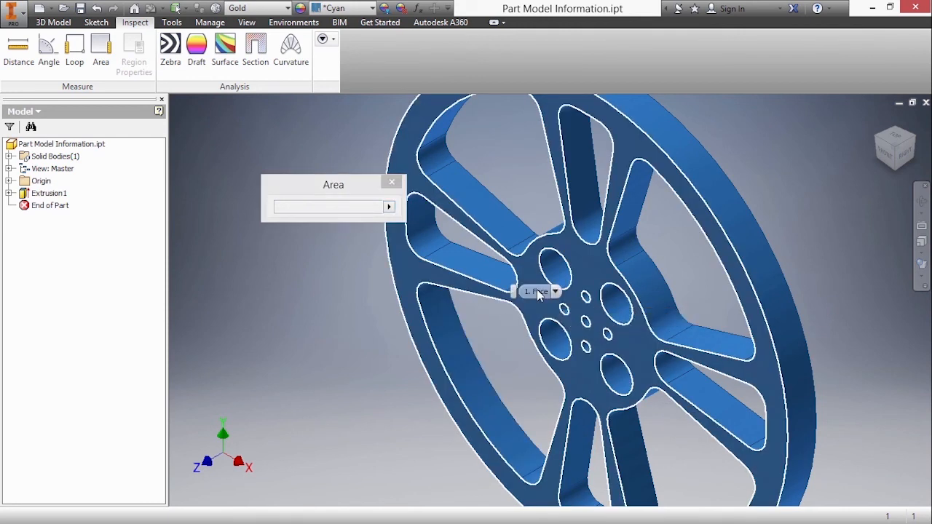
{"action": "left_click", "coordinate": [535, 291]}
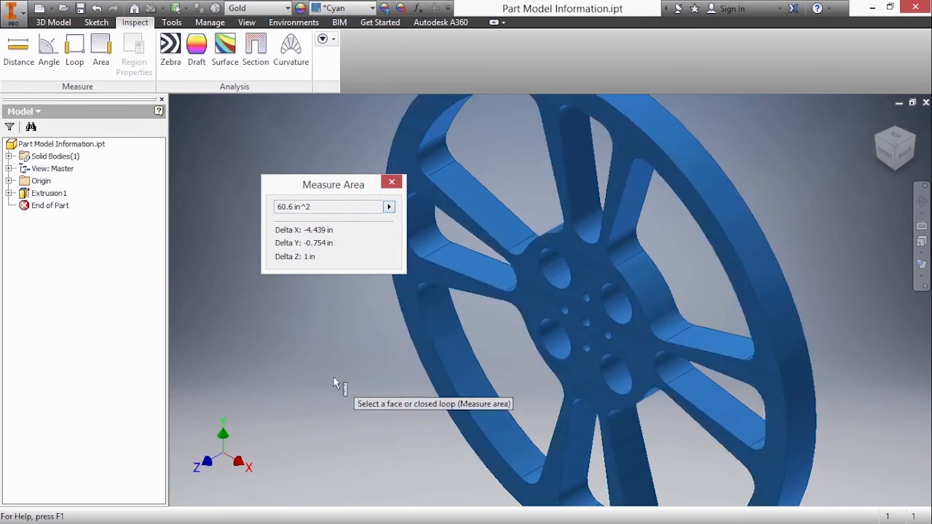
{"action": "left_click_drag", "start_coordinate": [333, 184], "coordinate": [271, 140]}
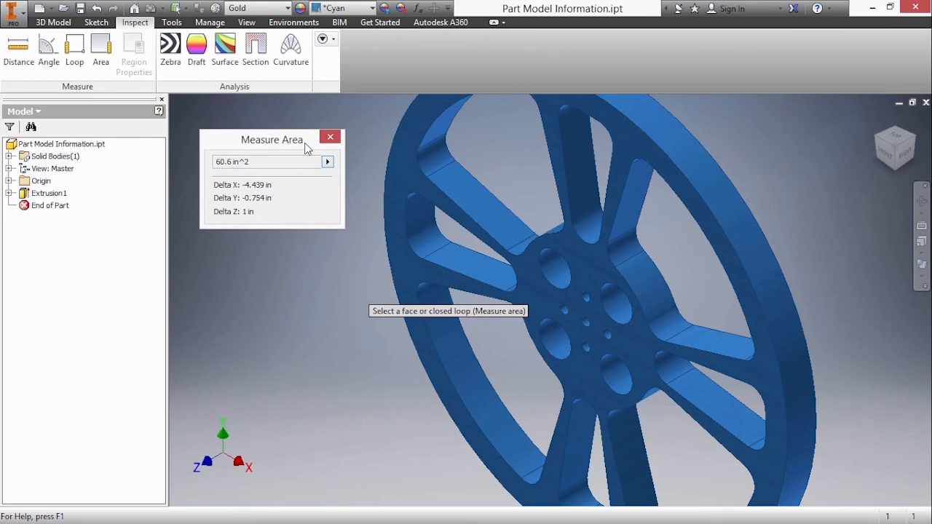
Switch the Measure tool from area back to distance measuring.
{"action": "left_click", "coordinate": [326, 162]}
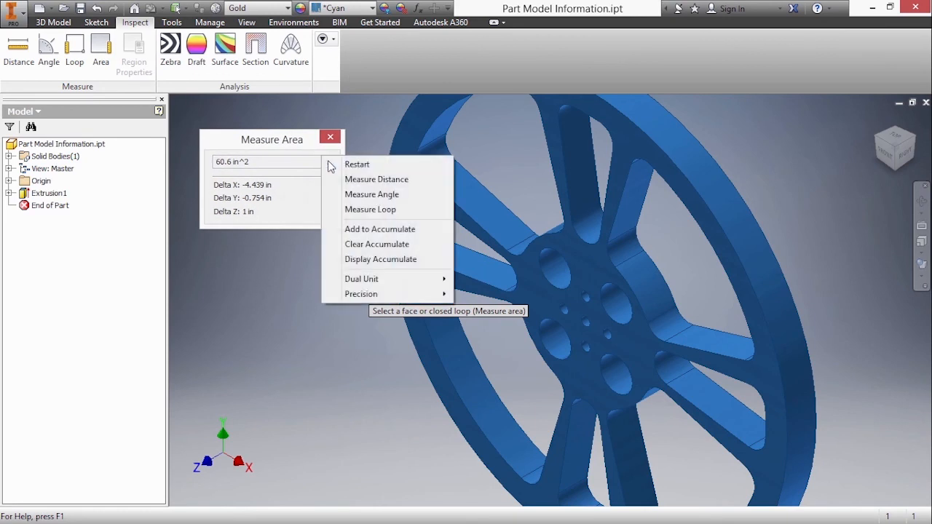
{"action": "mouse_move", "coordinate": [408, 233]}
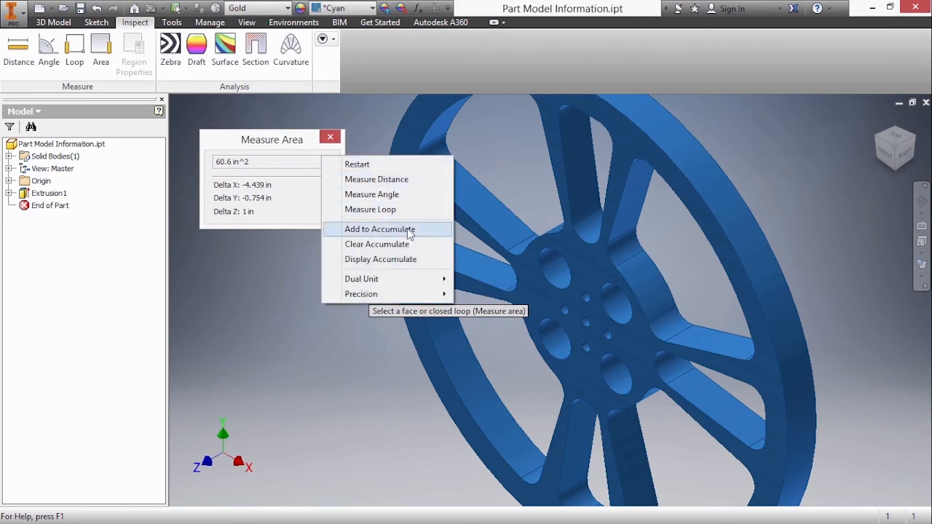
{"action": "mouse_move", "coordinate": [375, 179]}
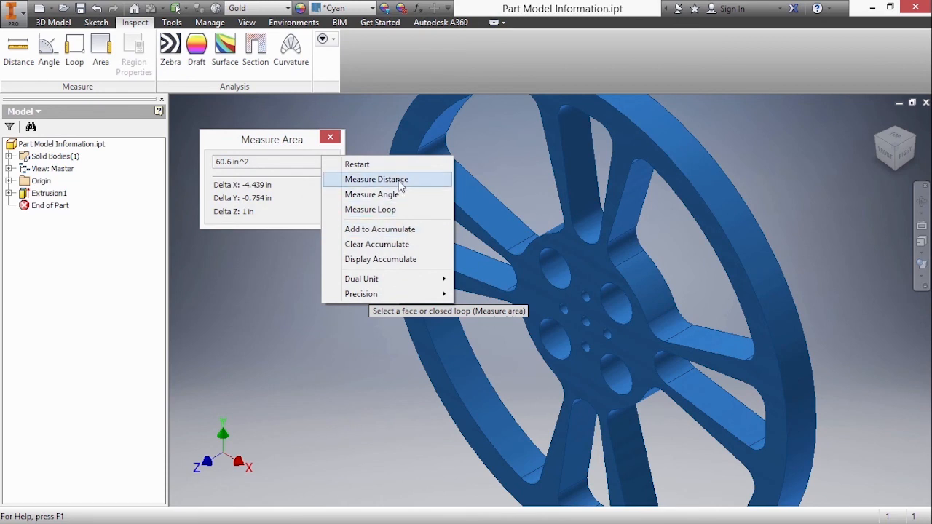
{"action": "left_click", "coordinate": [376, 179]}
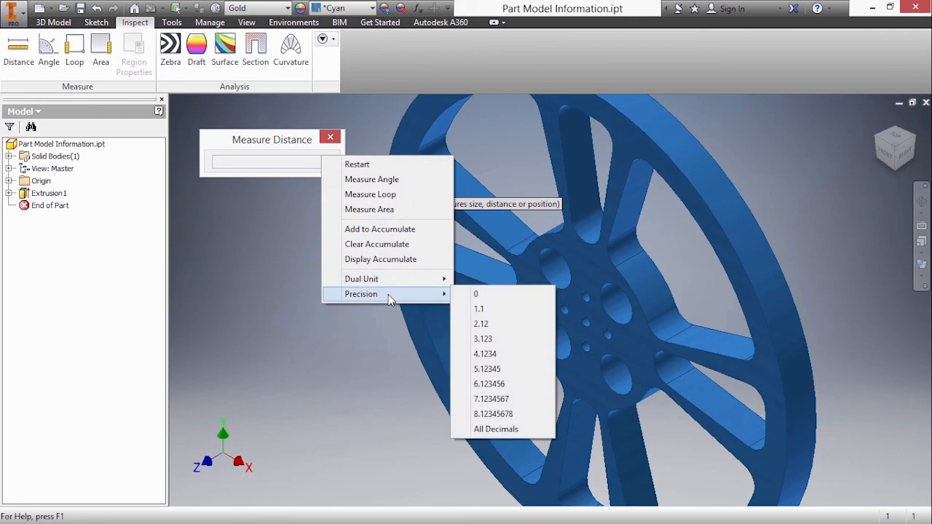
{"action": "mouse_move", "coordinate": [378, 228]}
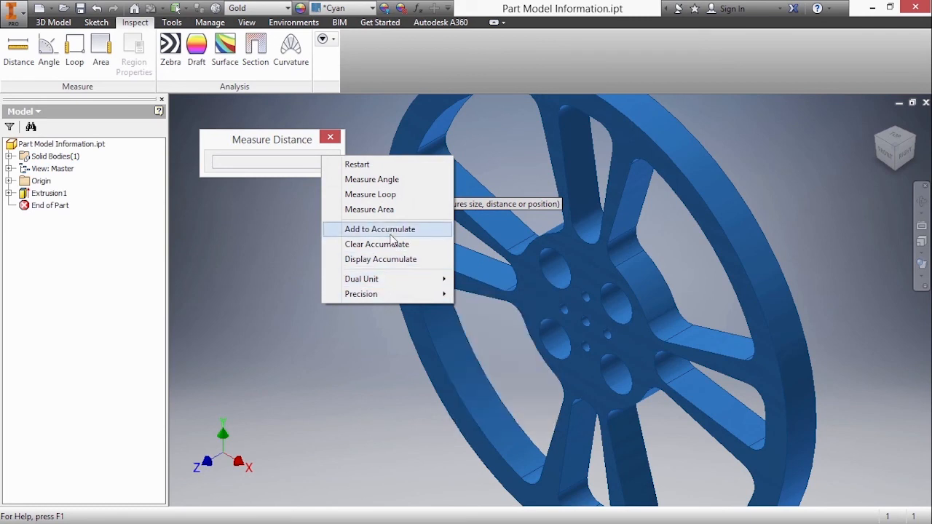
{"action": "mouse_move", "coordinate": [393, 236]}
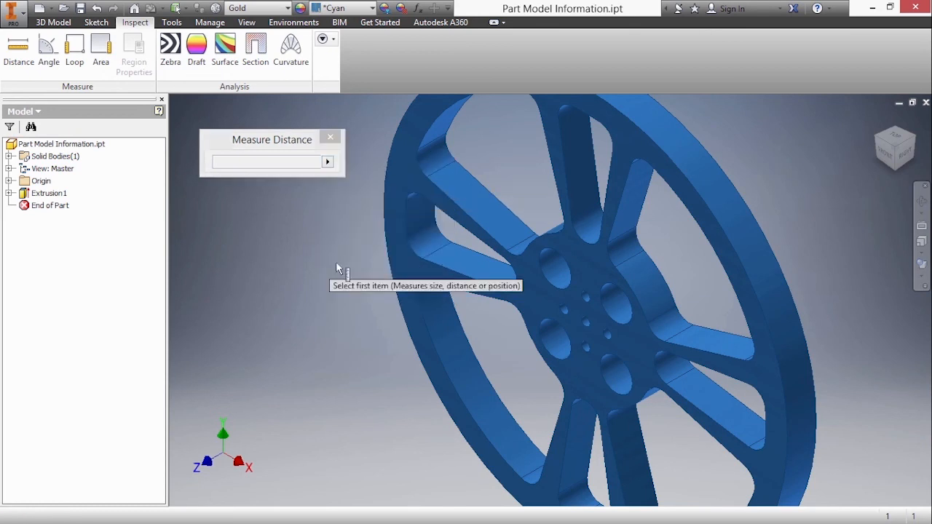
{"action": "mouse_move", "coordinate": [556, 280]}
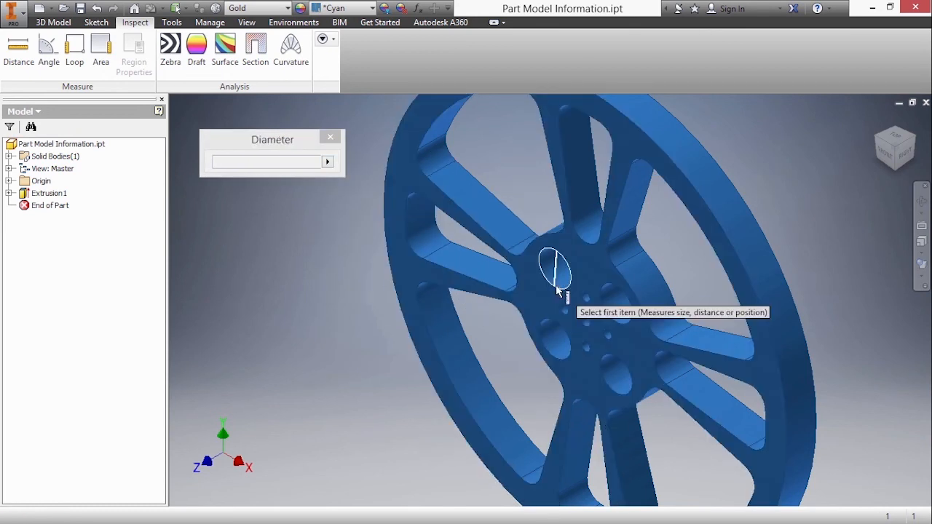
Accumulate the four 2.121 in hole-to-hole distances around the hub into an 8.485 in total.
{"action": "left_click", "coordinate": [554, 262]}
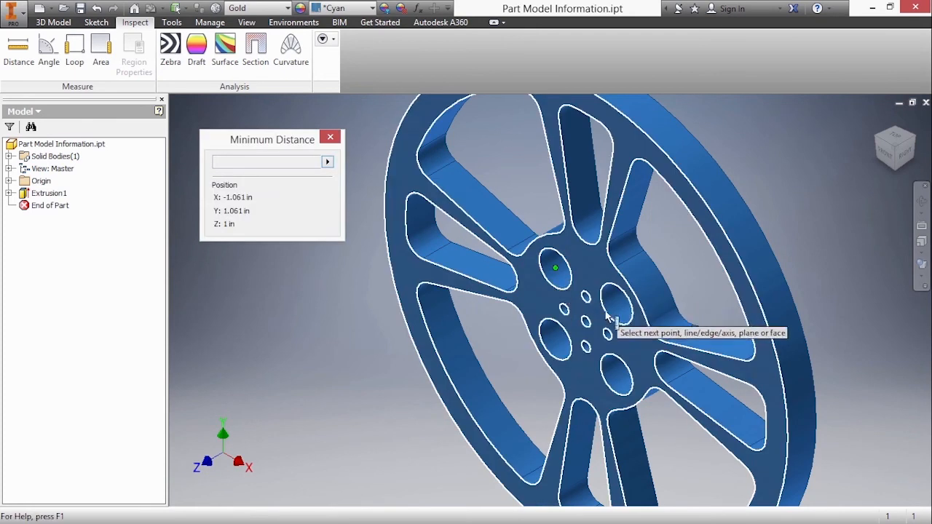
{"action": "left_click", "coordinate": [616, 302]}
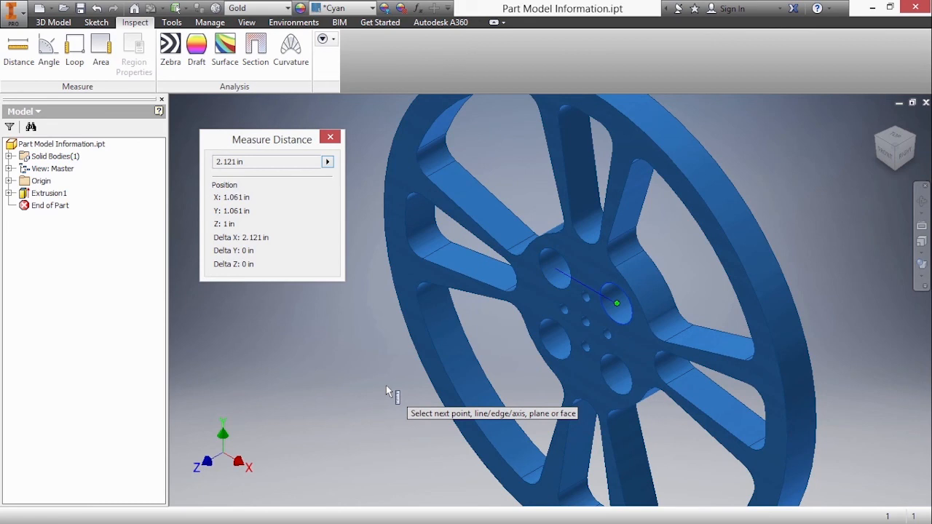
{"action": "mouse_move", "coordinate": [327, 172]}
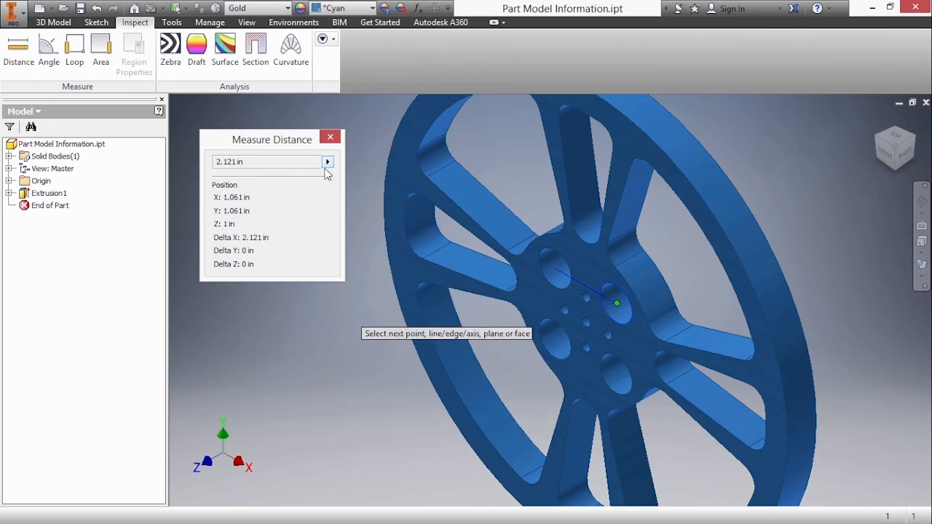
{"action": "left_click", "coordinate": [326, 161]}
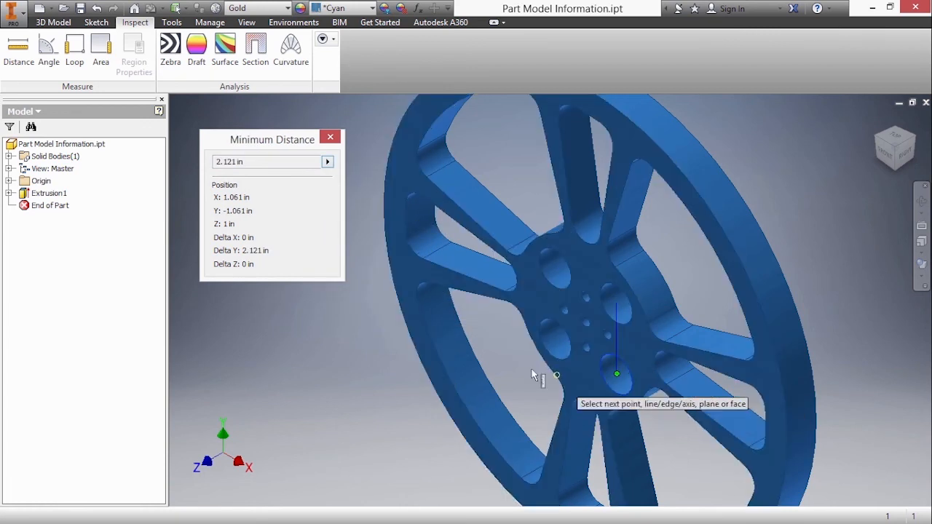
{"action": "left_click", "coordinate": [326, 162]}
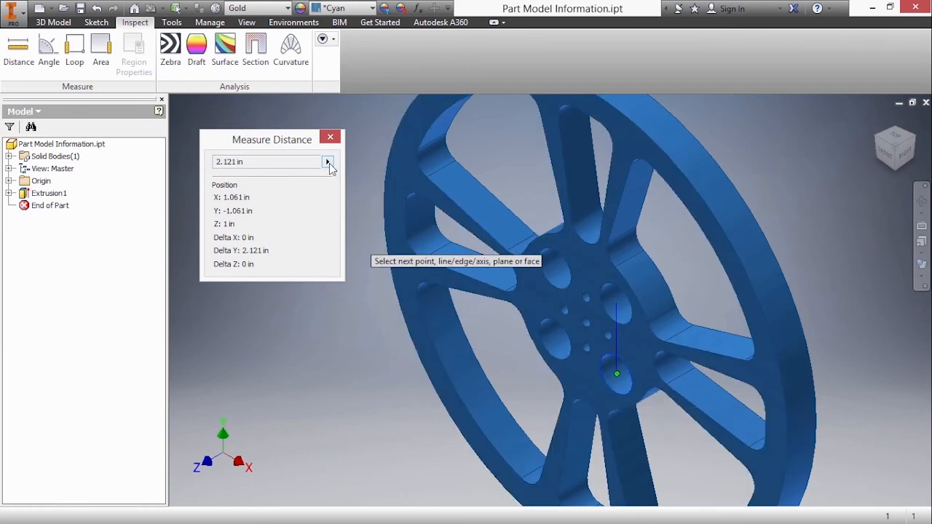
{"action": "left_click", "coordinate": [326, 162]}
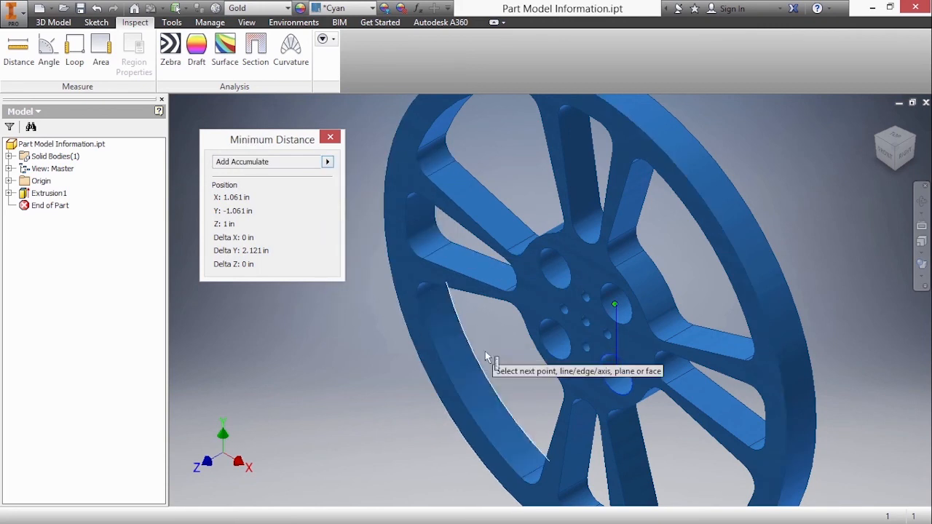
{"action": "left_click", "coordinate": [555, 338]}
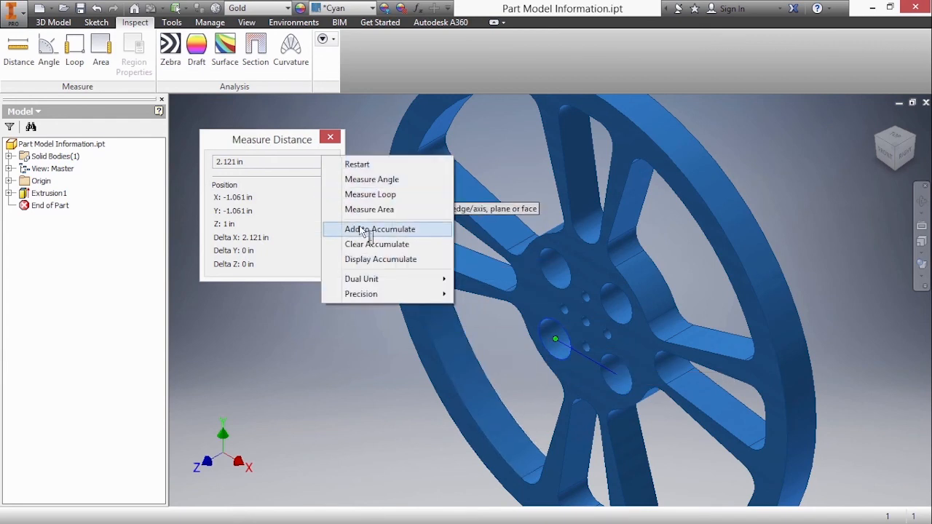
{"action": "left_click", "coordinate": [379, 228]}
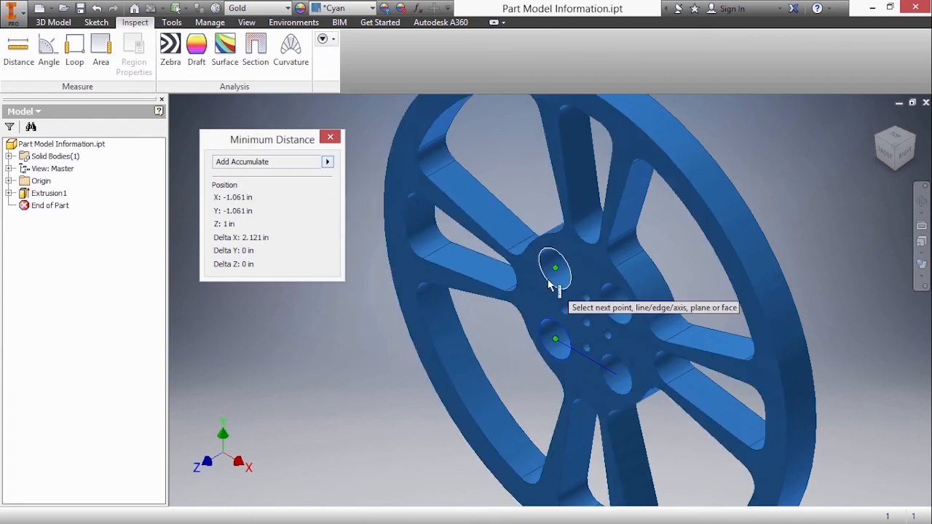
{"action": "left_click", "coordinate": [326, 161]}
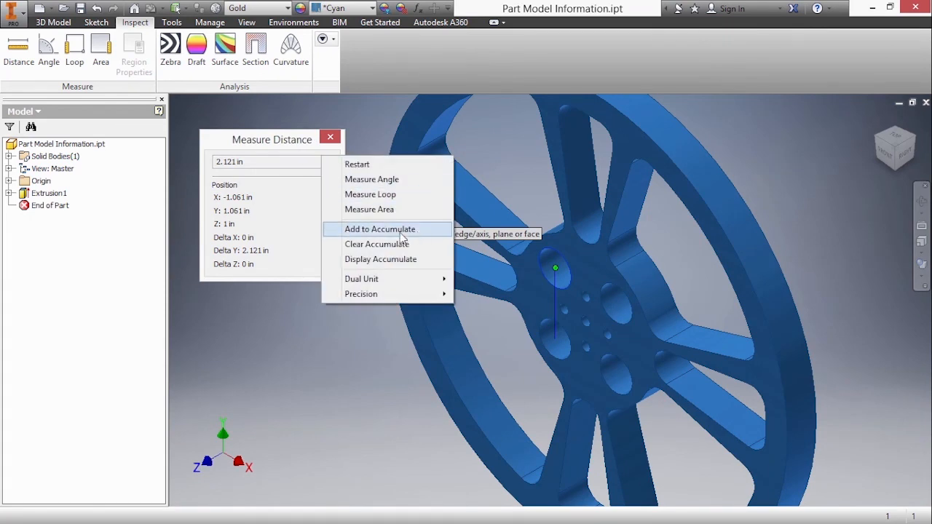
{"action": "mouse_move", "coordinate": [419, 238]}
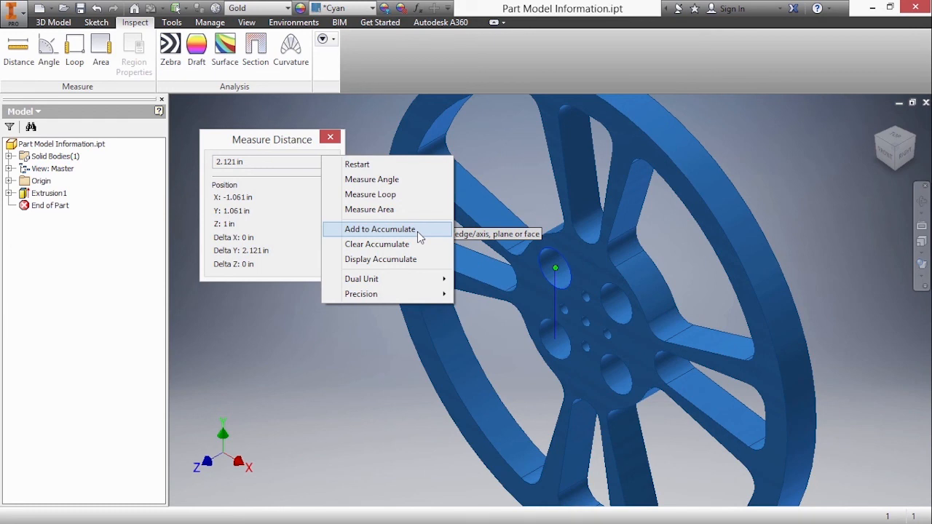
{"action": "left_click", "coordinate": [379, 228]}
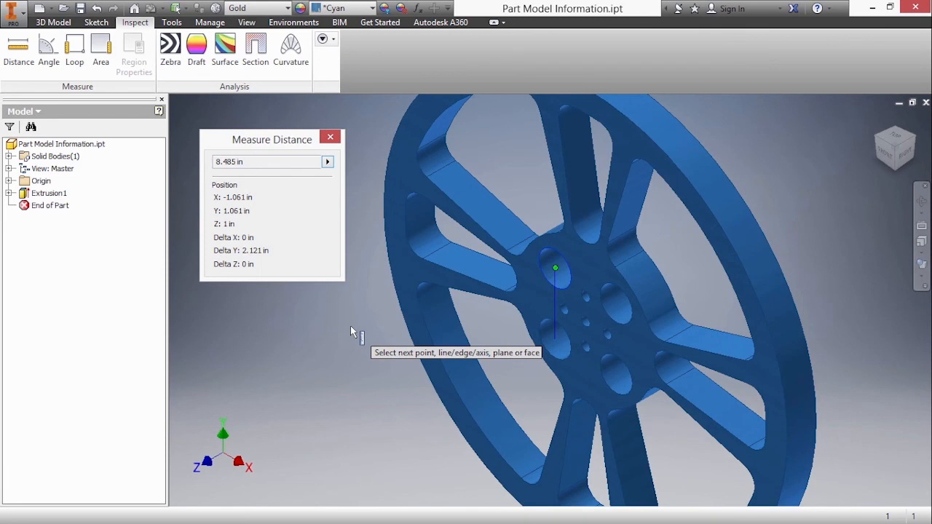
Clear the accumulated 8.485 in distance total.
{"action": "left_click", "coordinate": [328, 162]}
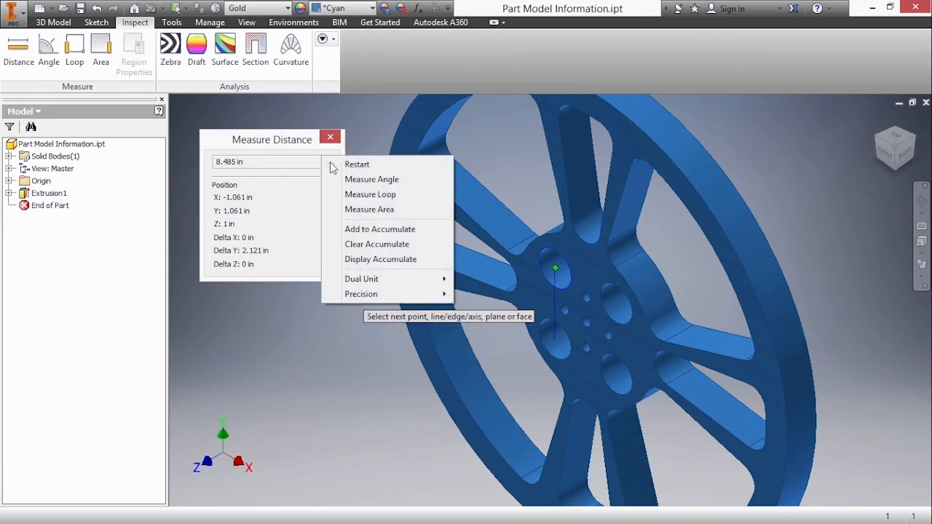
{"action": "mouse_move", "coordinate": [399, 244]}
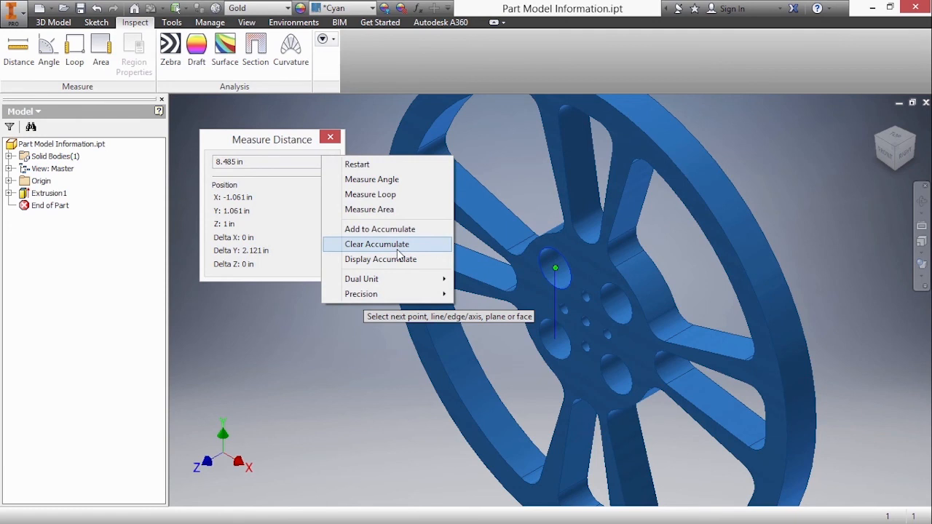
{"action": "left_click", "coordinate": [376, 245]}
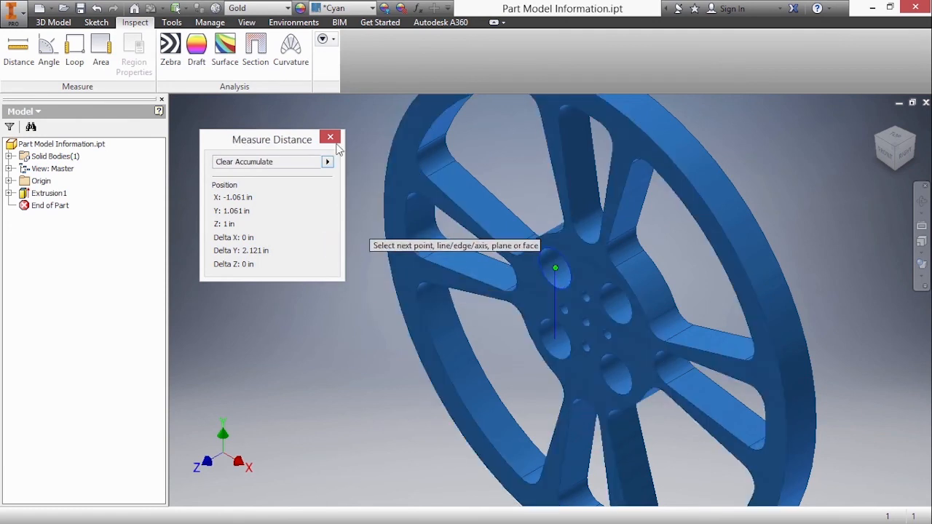